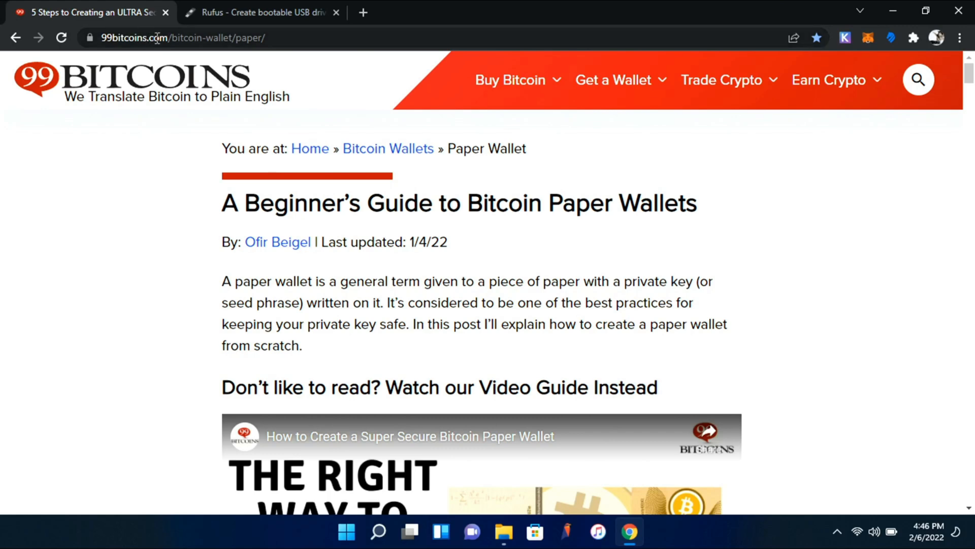
pyautogui.moveTo(453, 280)
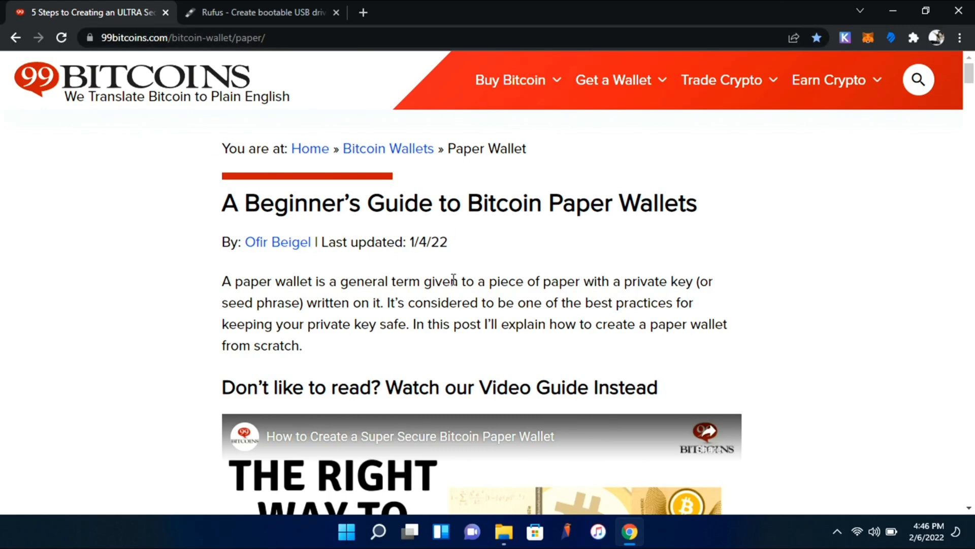
# Scroll the paper wallet article down to 'The necessary tools' section listing Ubuntu, LiLi, BitAddress and a flash drive.
pyautogui.scroll(-3)
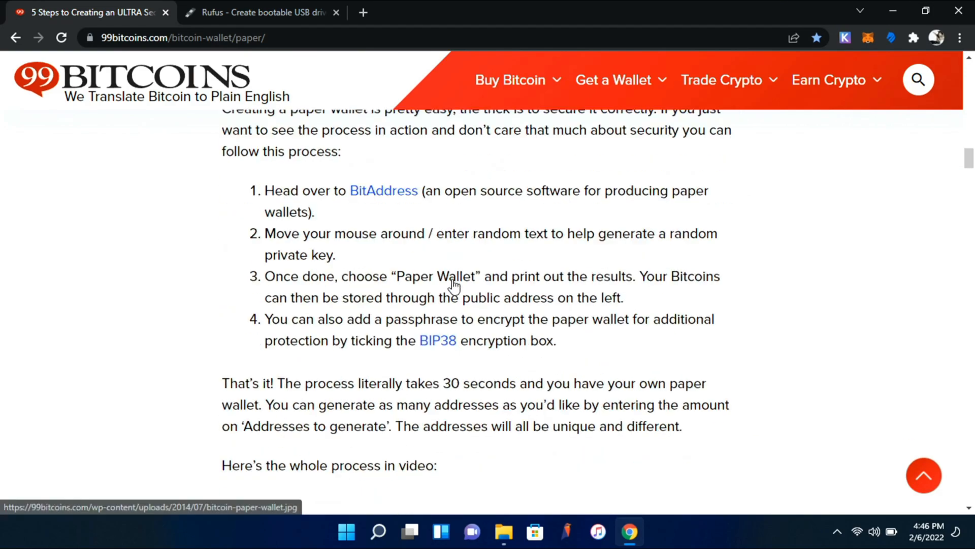
pyautogui.scroll(-3)
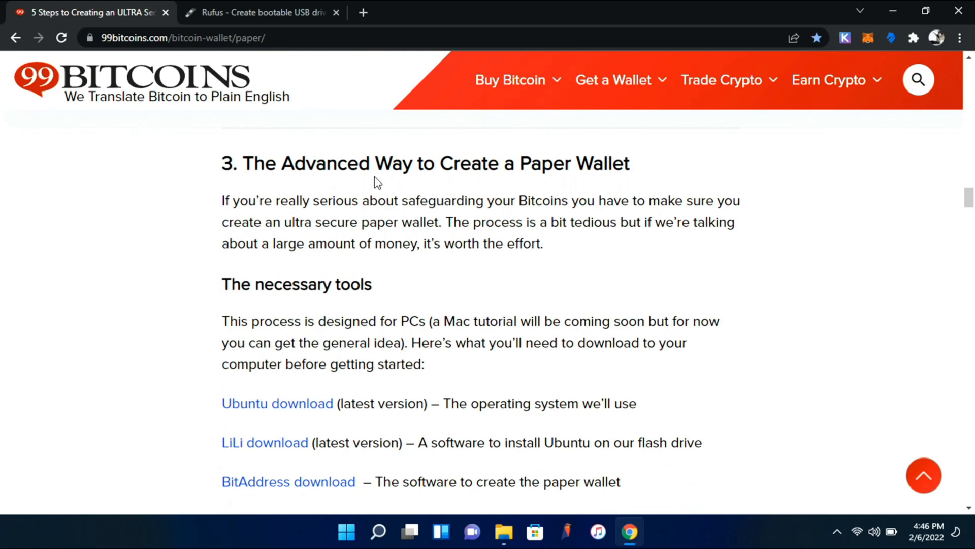
pyautogui.scroll(-3)
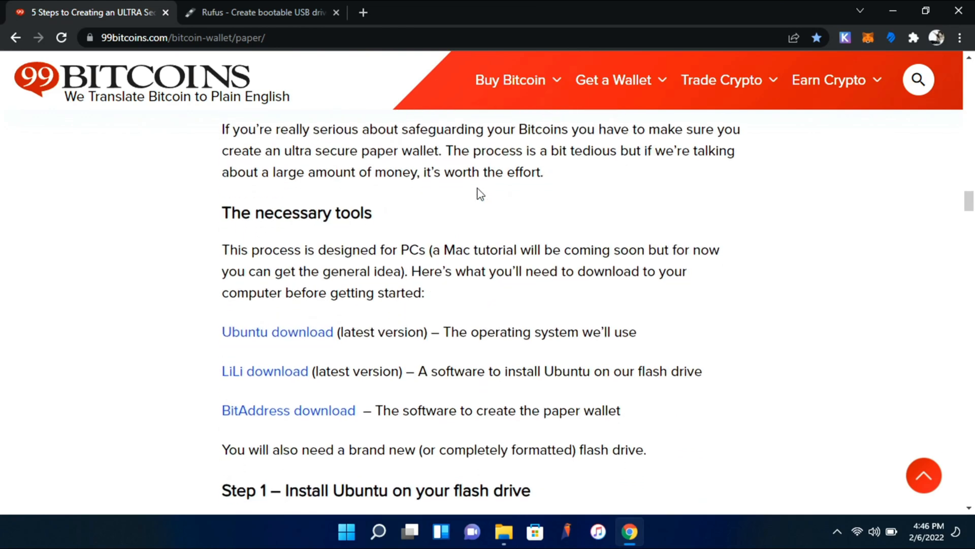
pyautogui.scroll(-3)
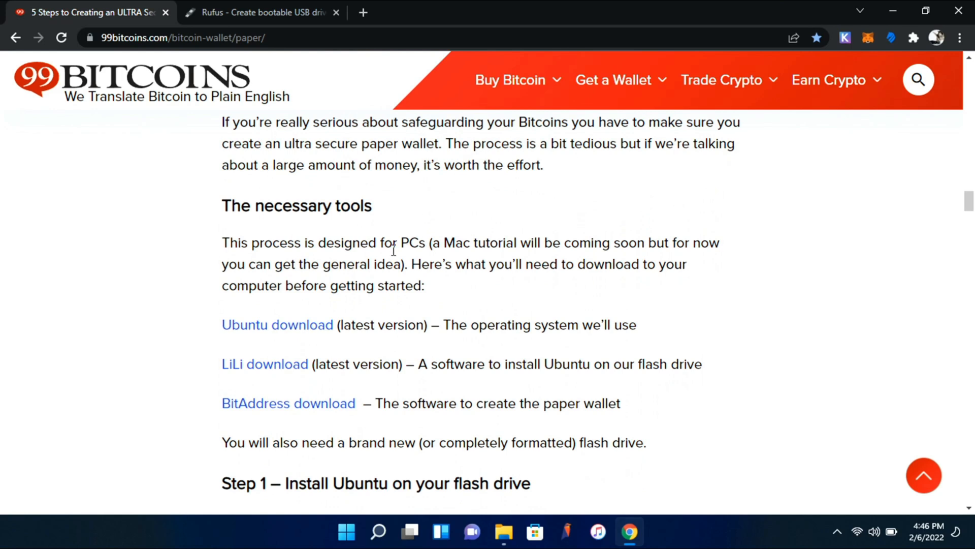
# Download Ubuntu Desktop 20.04.3 LTS from ubuntu.com in a new tab, then return to the 99Bitcoins guide.
pyautogui.rightClick(276, 324)
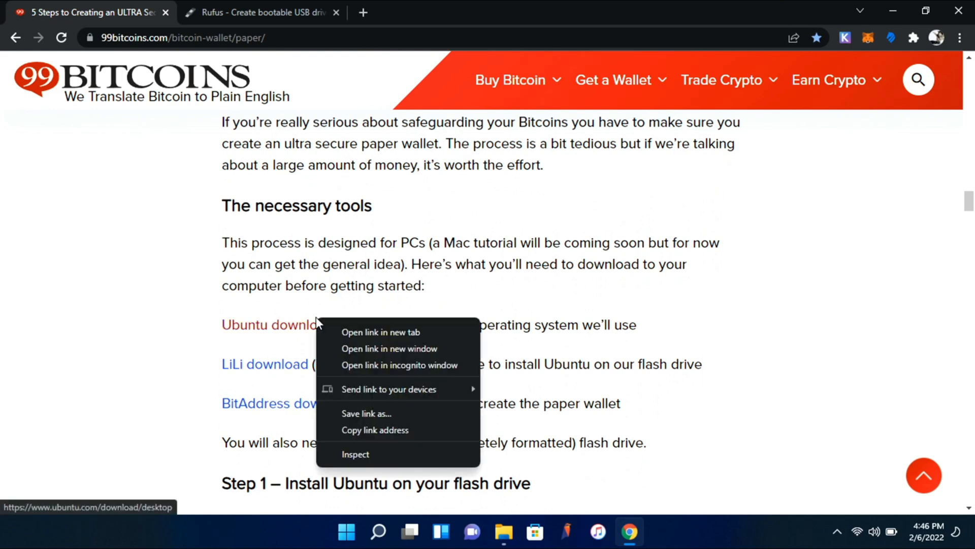
pyautogui.click(381, 331)
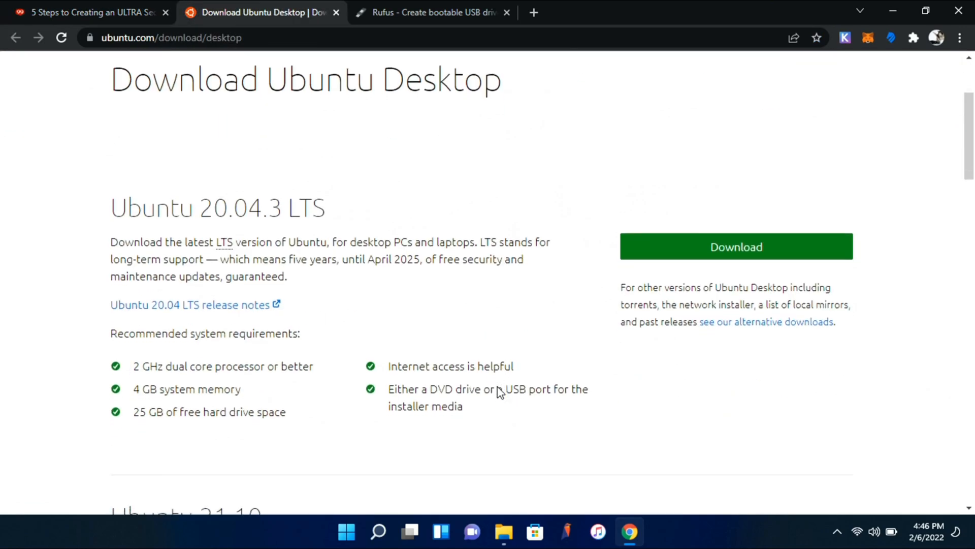
pyautogui.click(735, 245)
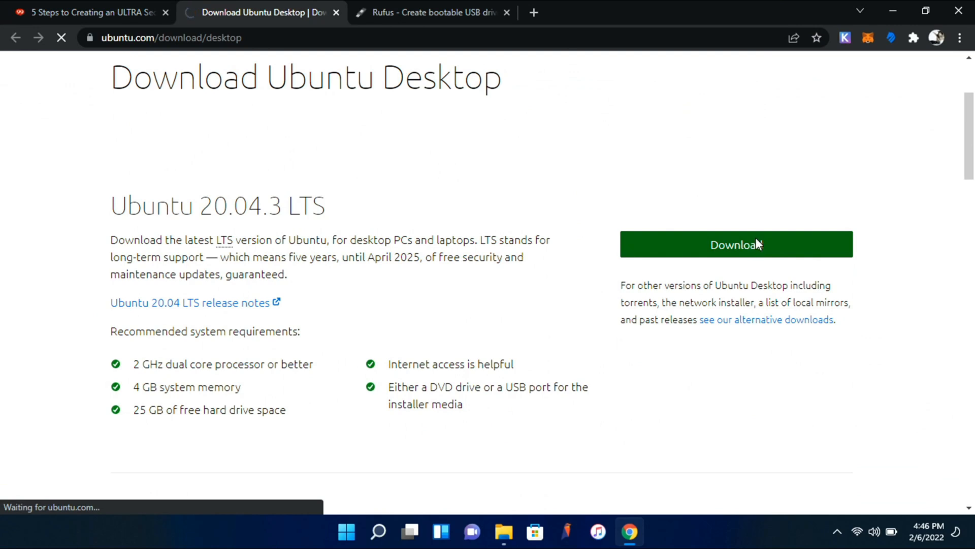
pyautogui.click(736, 244)
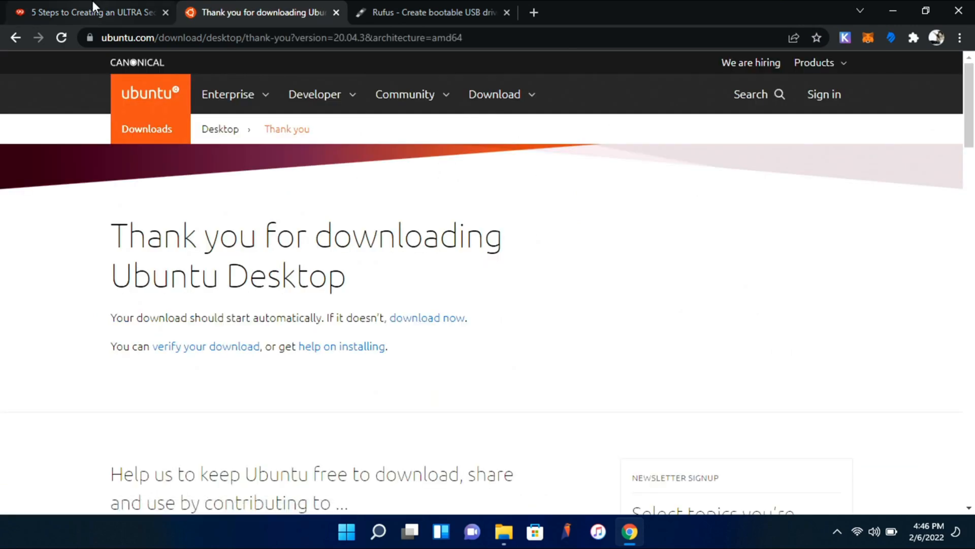
pyautogui.click(90, 12)
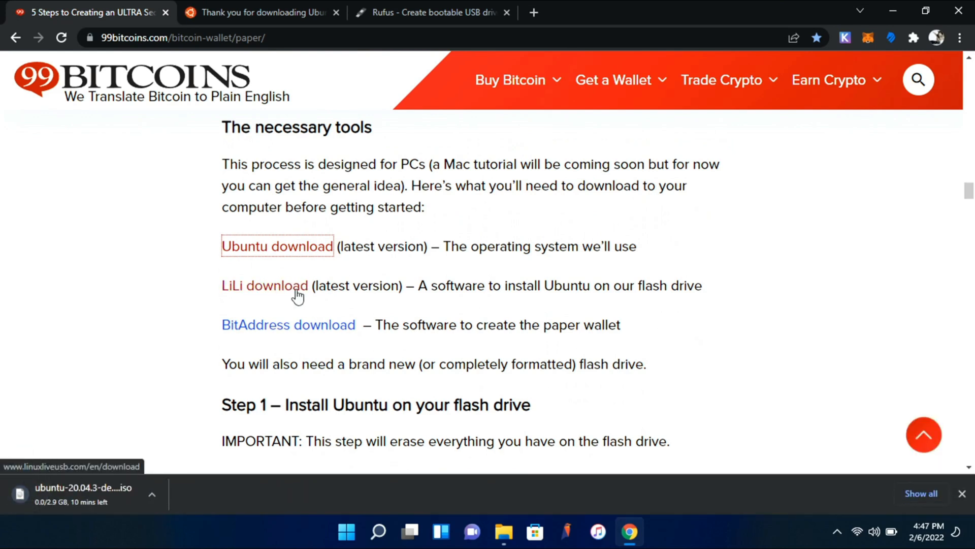
pyautogui.moveTo(294, 277)
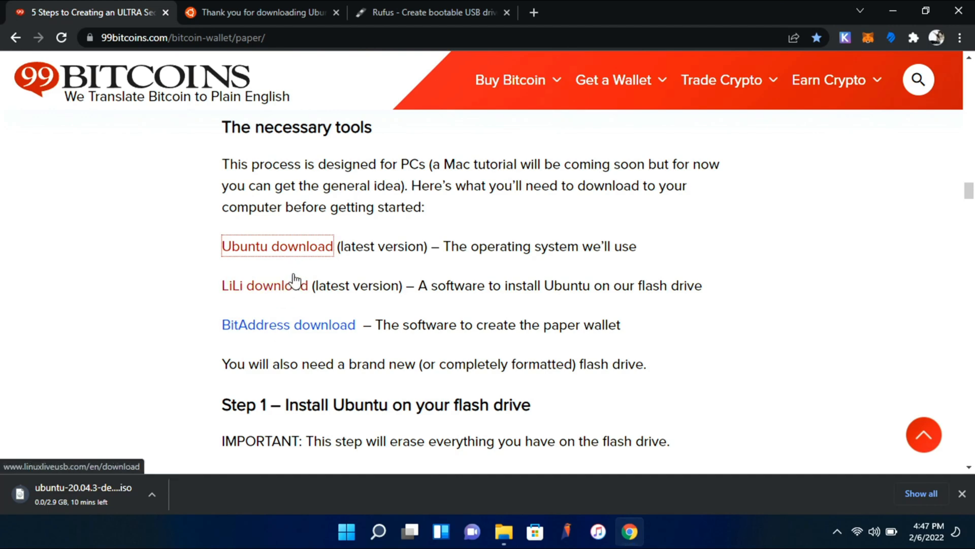
pyautogui.click(433, 12)
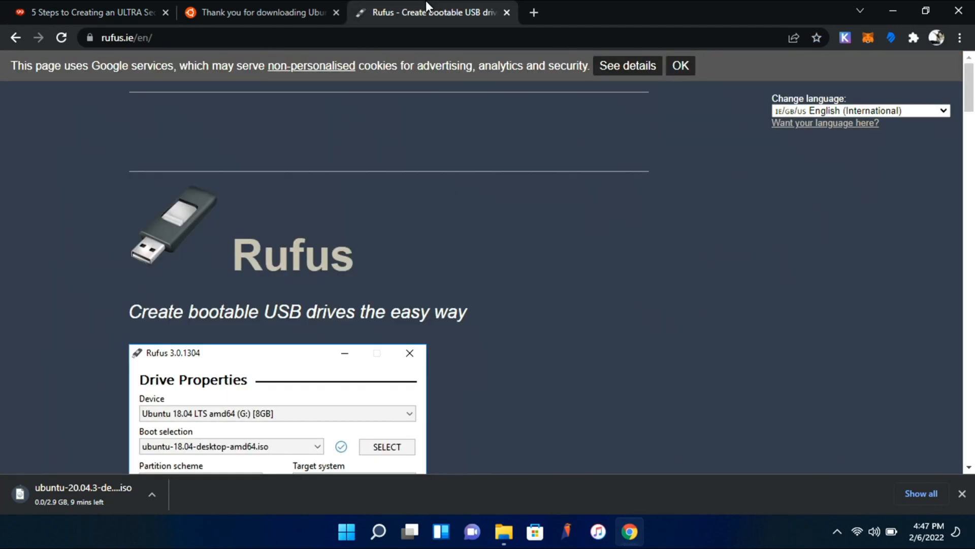
pyautogui.scroll(-3)
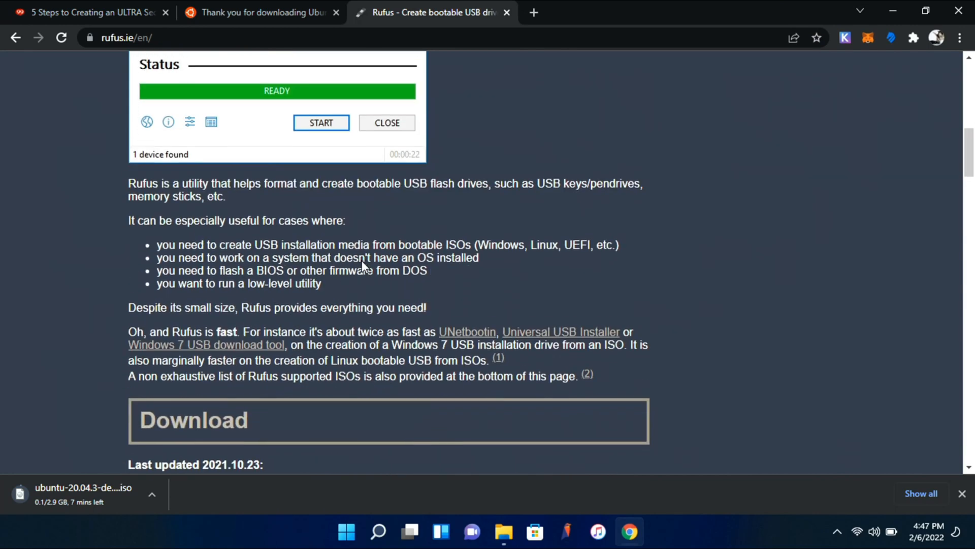
pyautogui.scroll(-3)
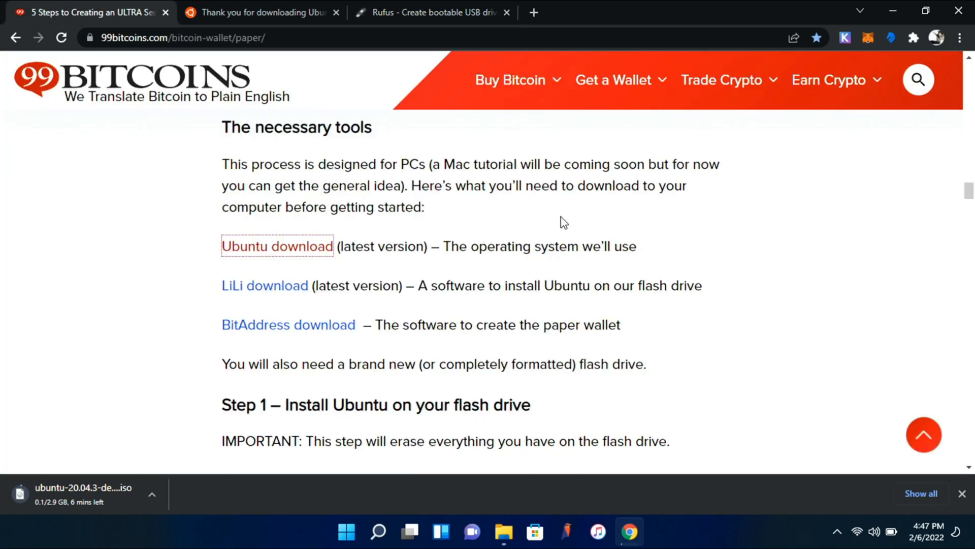
pyautogui.scroll(-3)
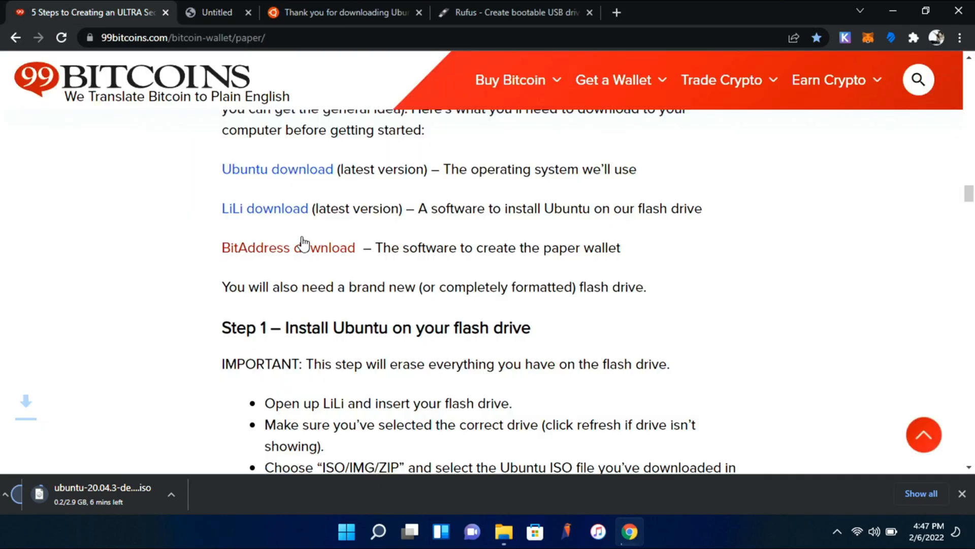
# Download the BitAddress zip archive and show the Downloads folder with the ISO, Rufus installer and zip.
pyautogui.click(287, 246)
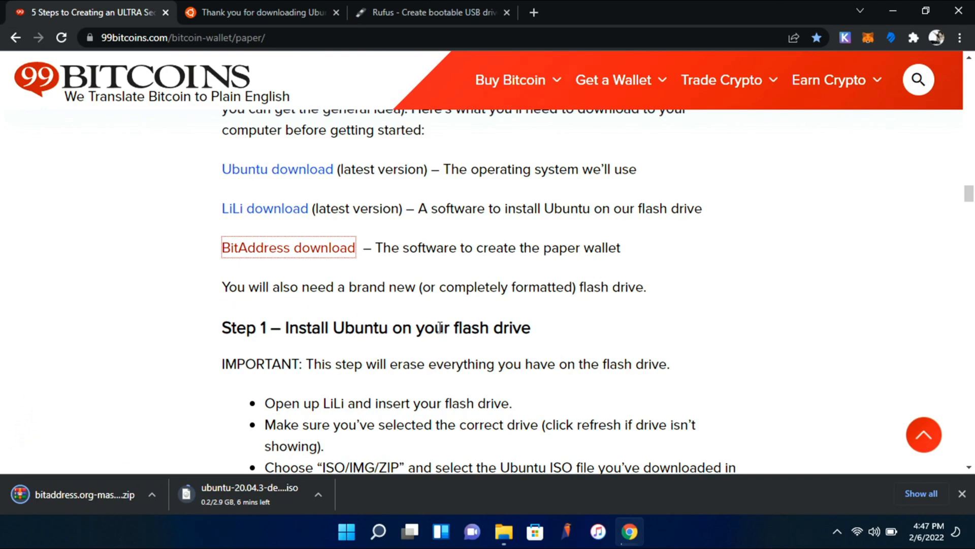
pyautogui.scroll(-3)
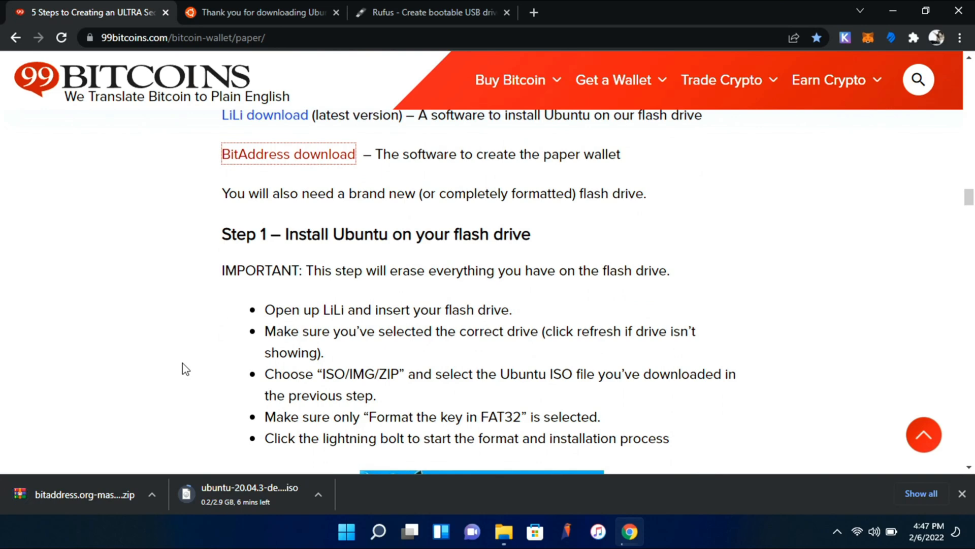
pyautogui.click(504, 532)
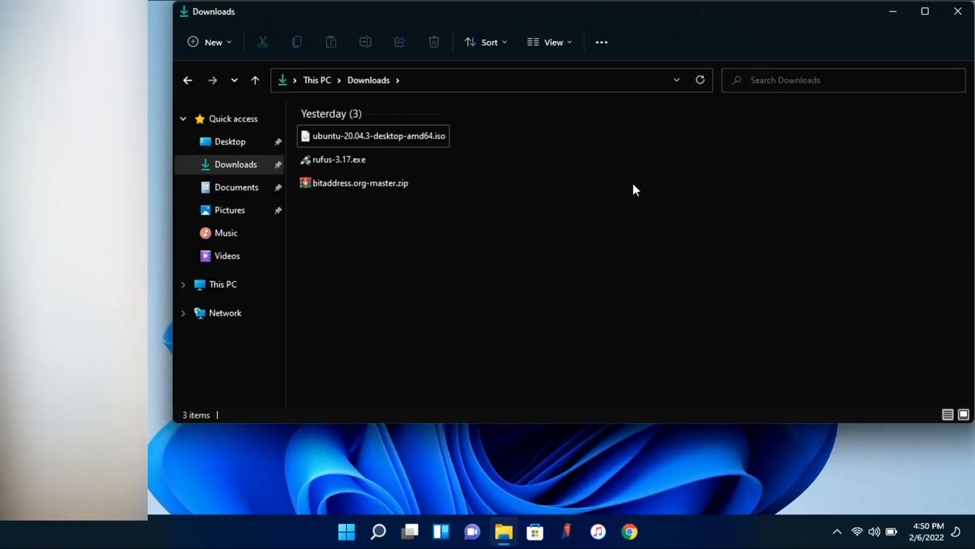
# Launch rufus-3.17.exe from the Downloads folder so Rufus detects the 64 GB flash drive.
pyautogui.click(359, 183)
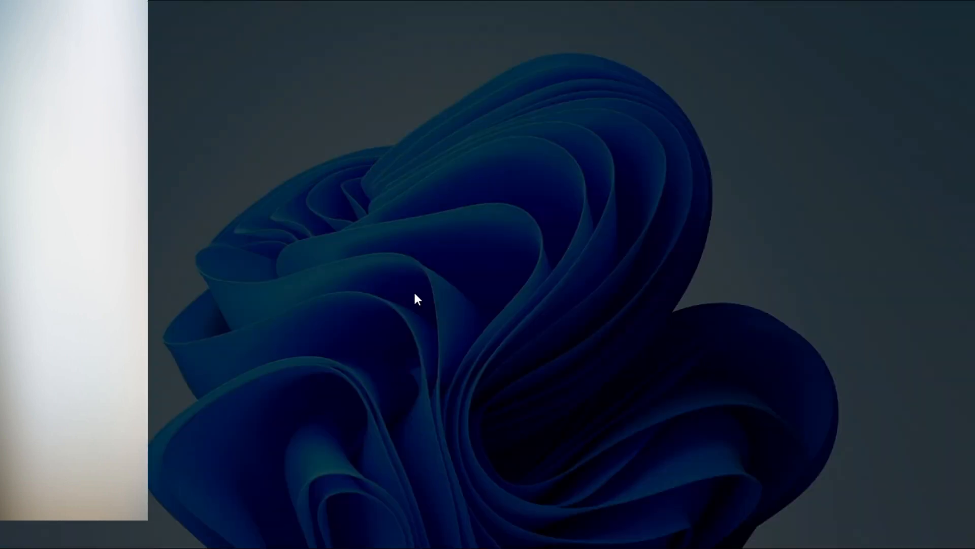
pyautogui.click(504, 531)
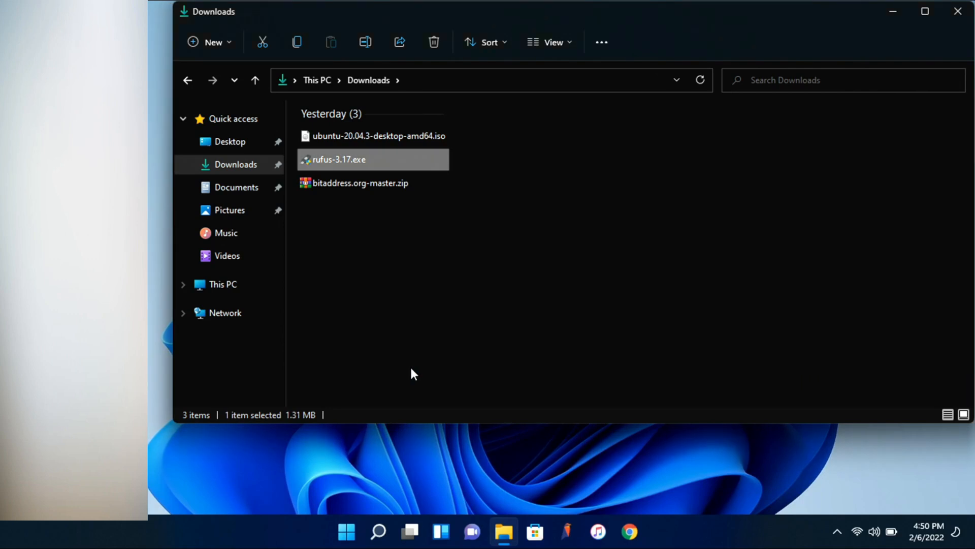
pyautogui.doubleClick(338, 160)
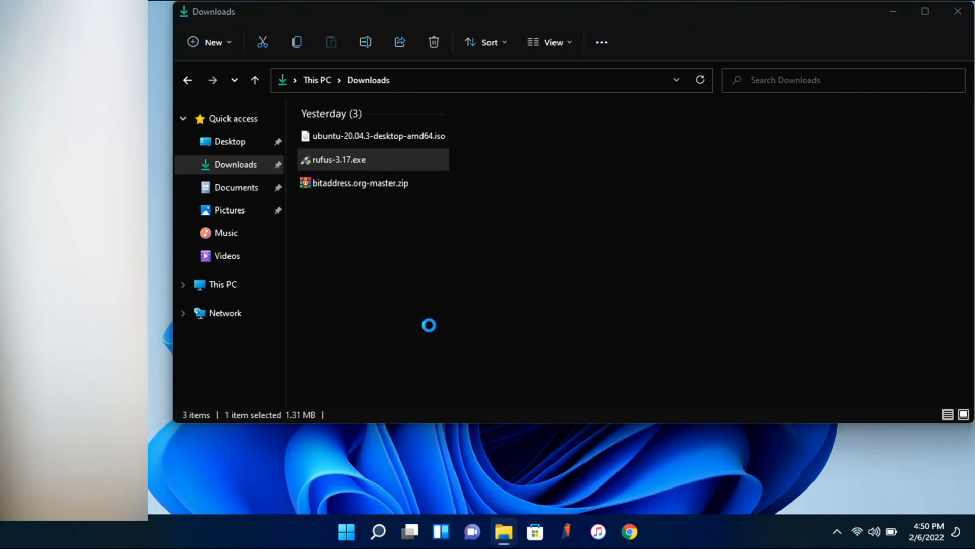
pyautogui.doubleClick(338, 160)
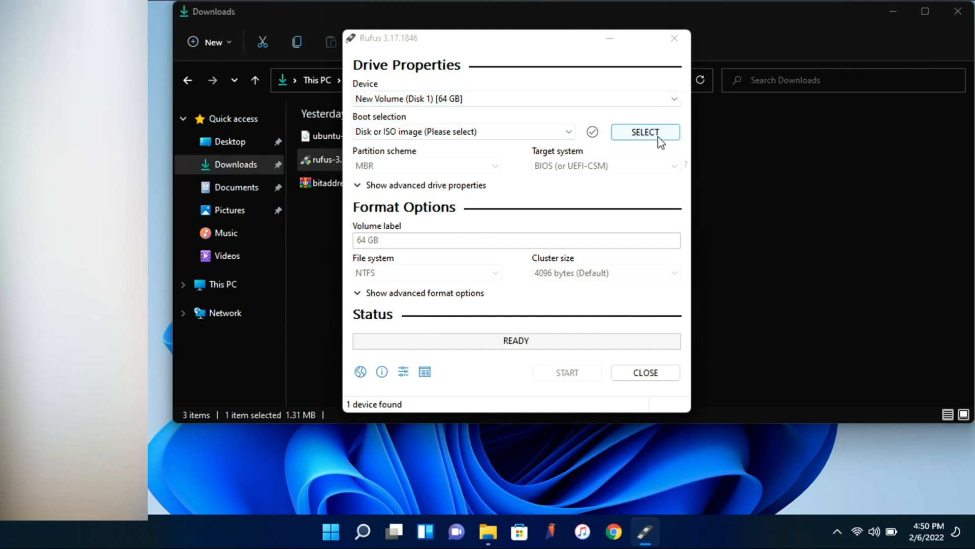
# Write ubuntu-20.04.3-desktop-amd64.iso to the 64 GB drive in ISO Image mode, accepting the data-loss warning.
pyautogui.click(644, 132)
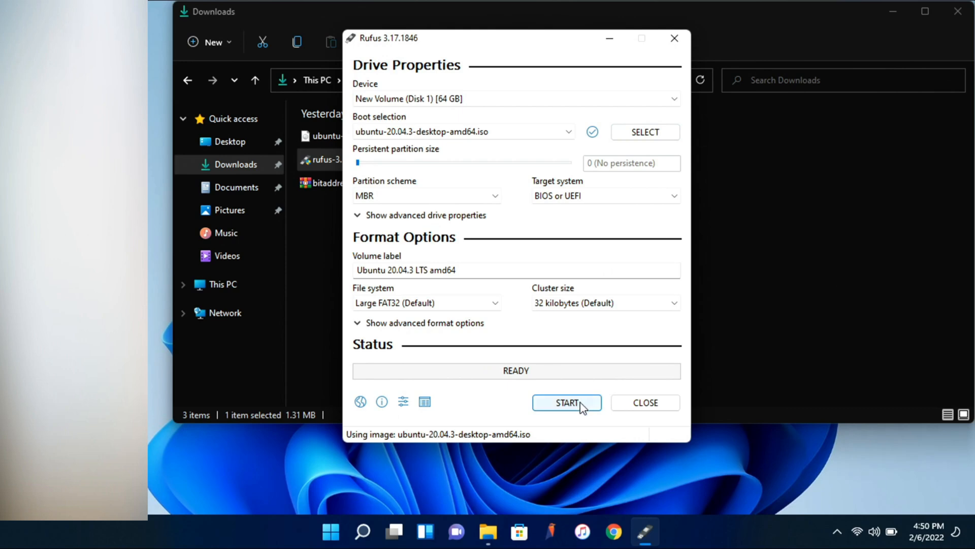
pyautogui.click(566, 403)
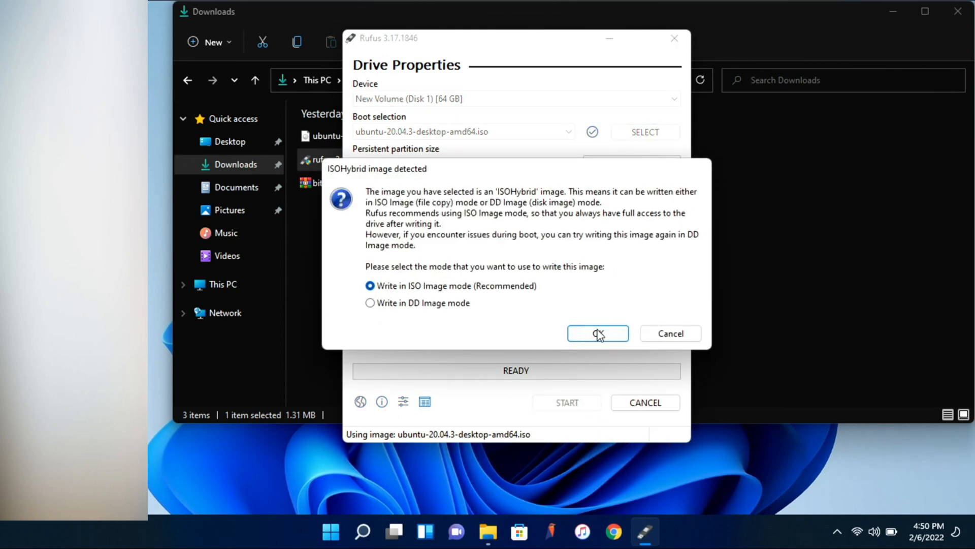
pyautogui.click(597, 333)
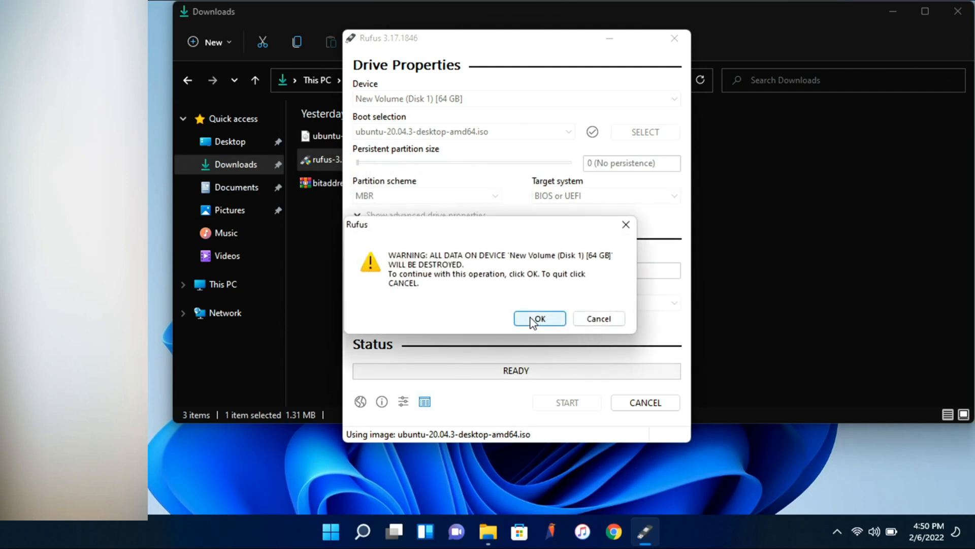
pyautogui.click(539, 318)
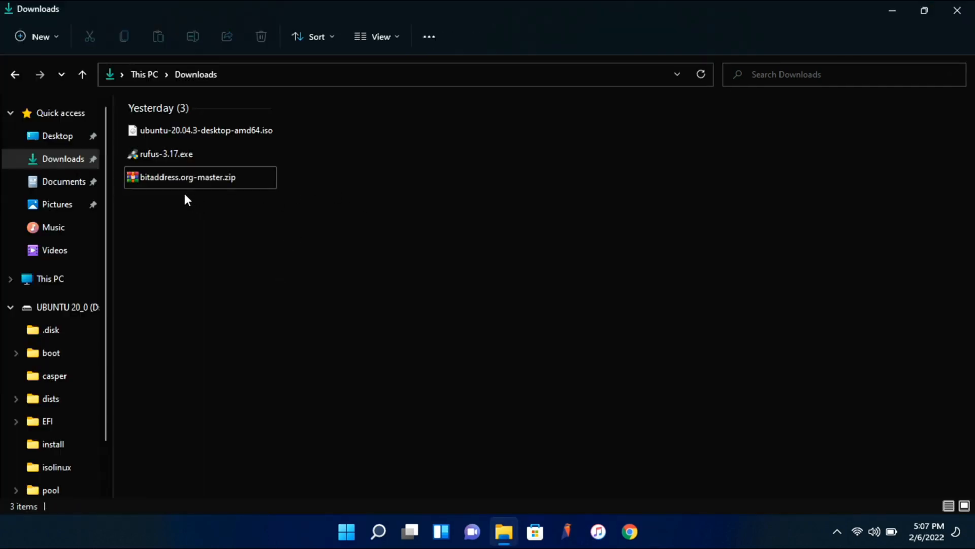
# Extract the bitaddress.org-master zip onto the USB drive's root and permanently delete the zip.
pyautogui.click(190, 176)
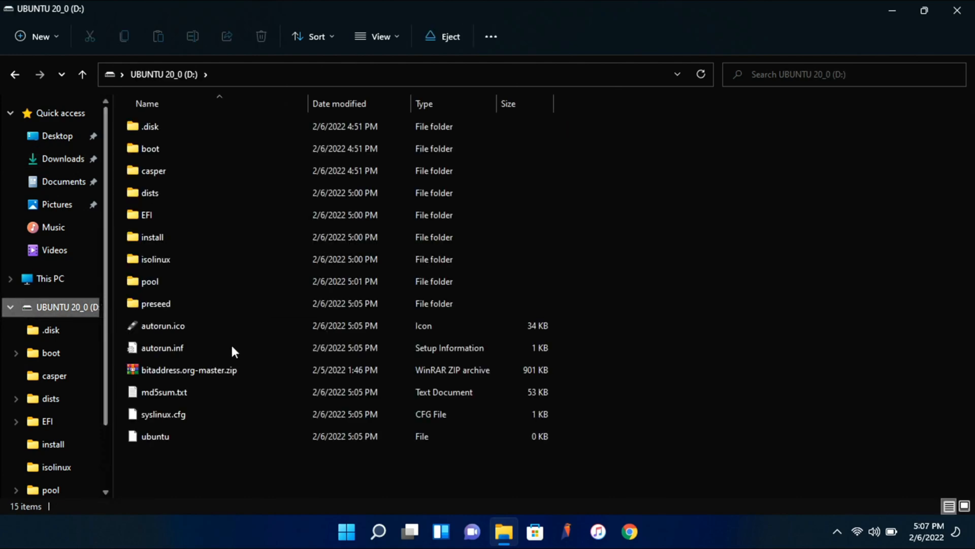
pyautogui.rightClick(189, 370)
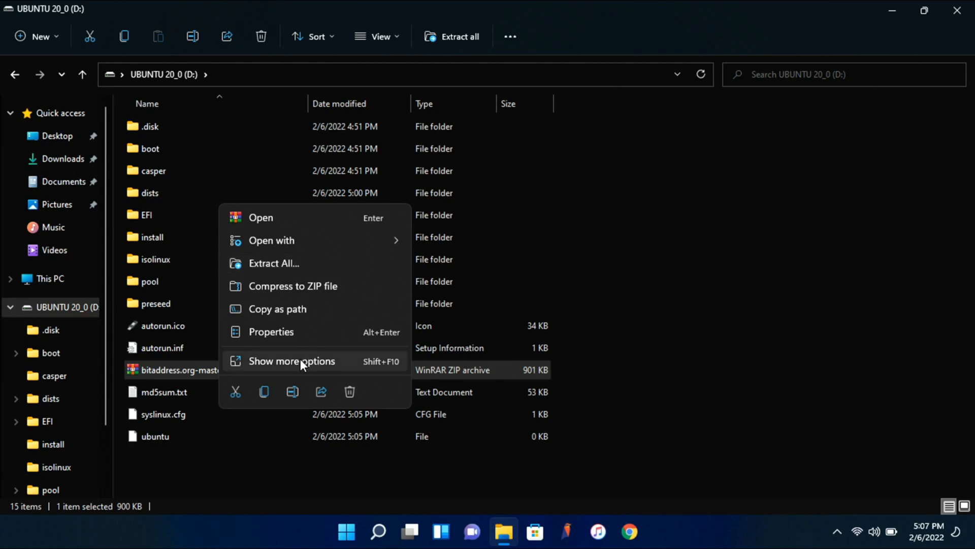
pyautogui.click(291, 360)
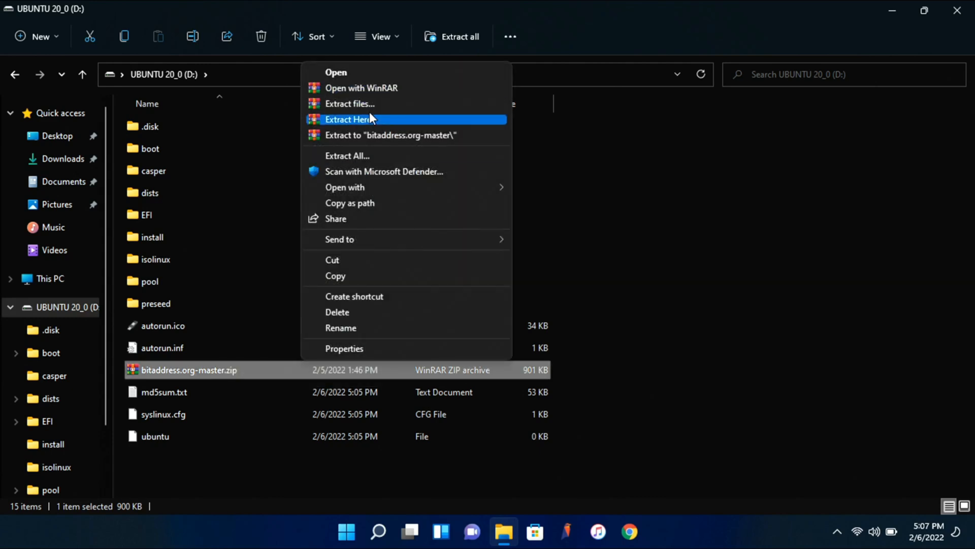
pyautogui.click(350, 118)
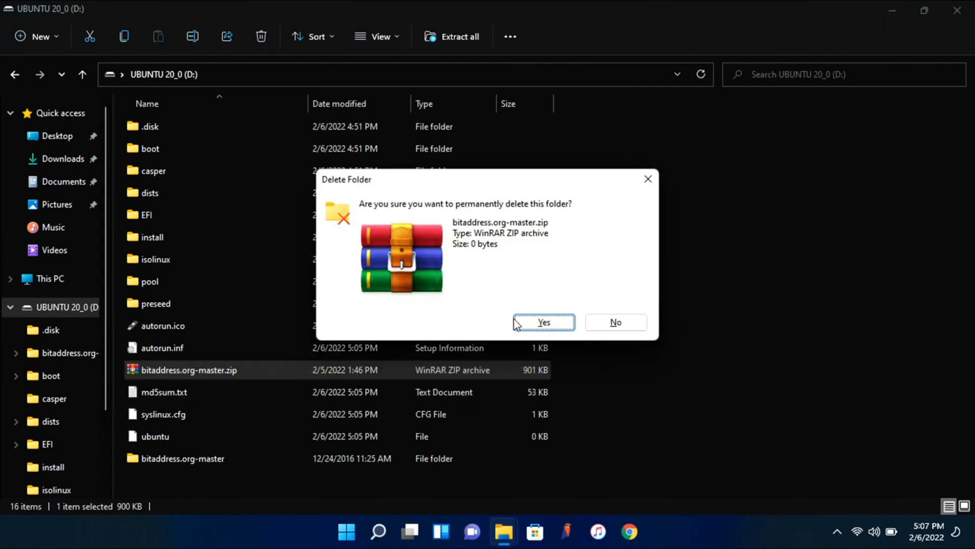
pyautogui.click(541, 322)
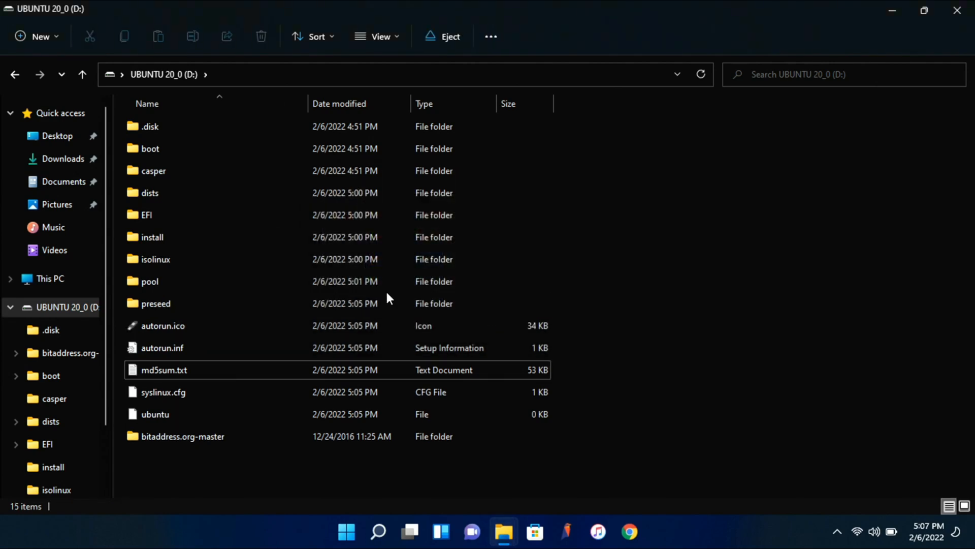
# Eject the Ubuntu USB drive safely.
pyautogui.rightClick(59, 307)
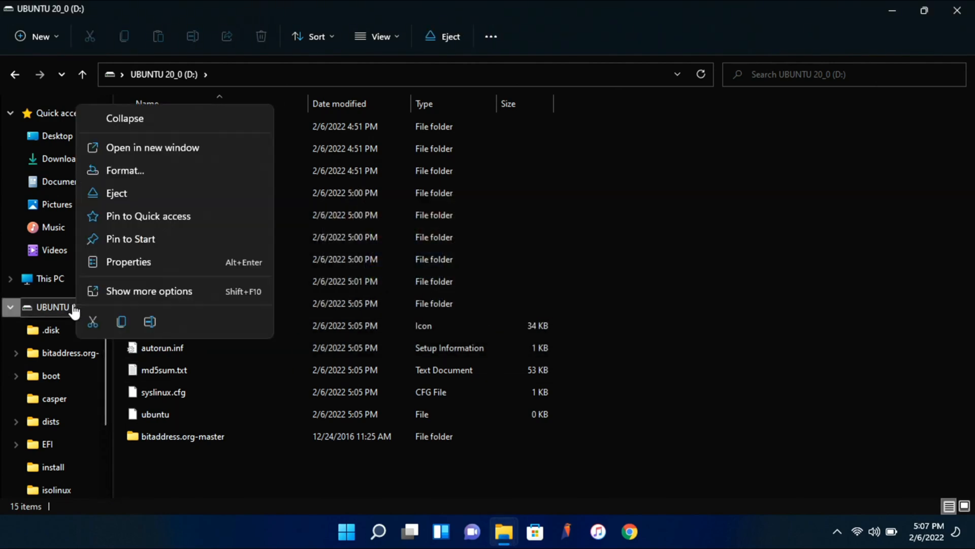
pyautogui.click(171, 193)
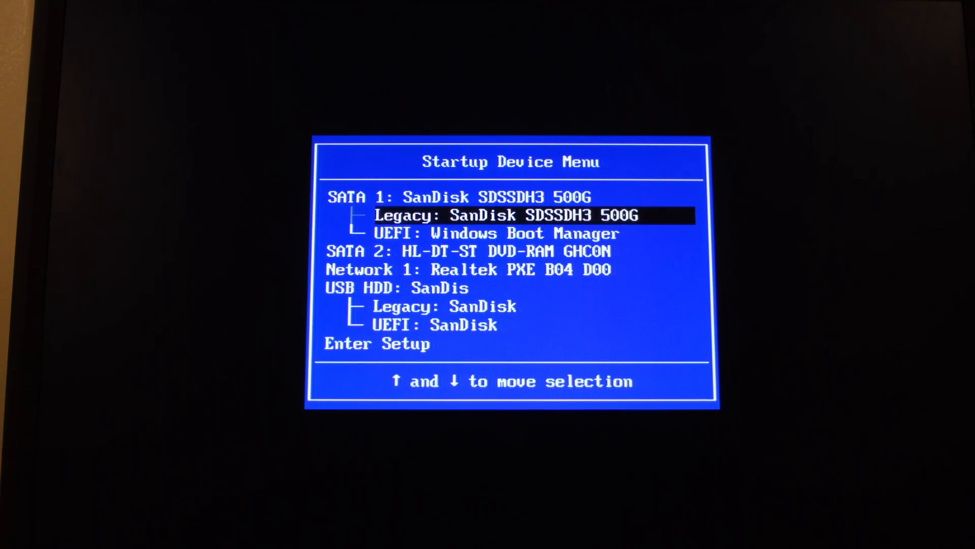
# Select the SanDisk USB entry in the boot menu to reach the Ubuntu installer Welcome screen.
pyautogui.press('down')
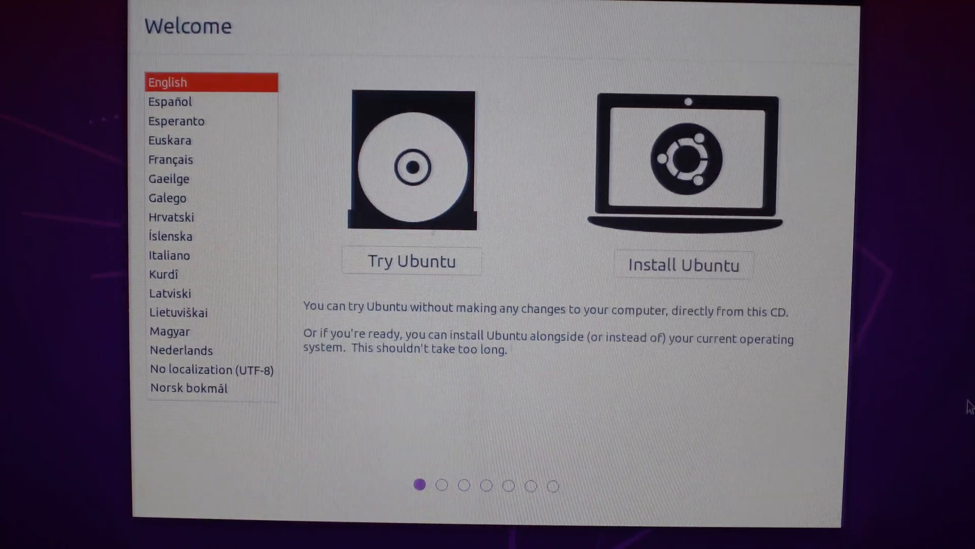
pyautogui.moveTo(453, 301)
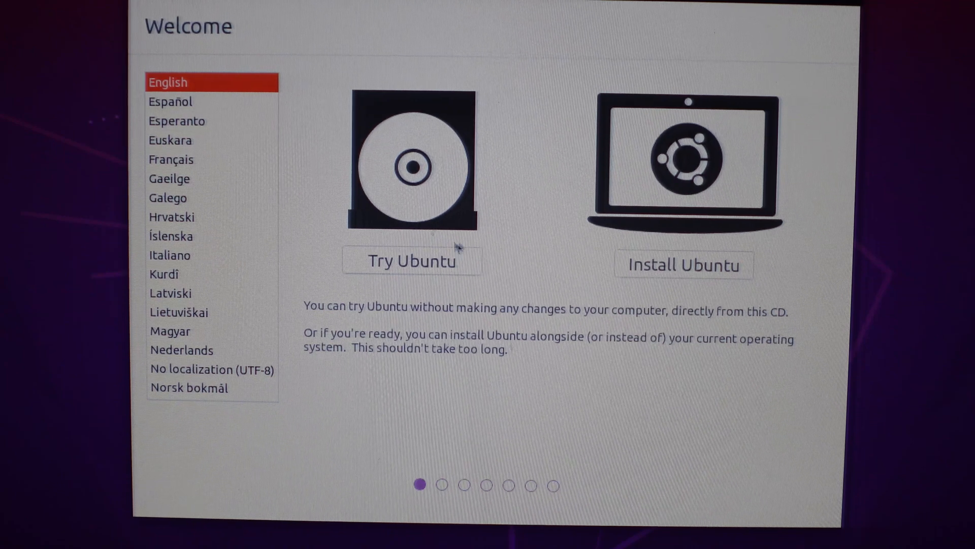
pyautogui.moveTo(428, 270)
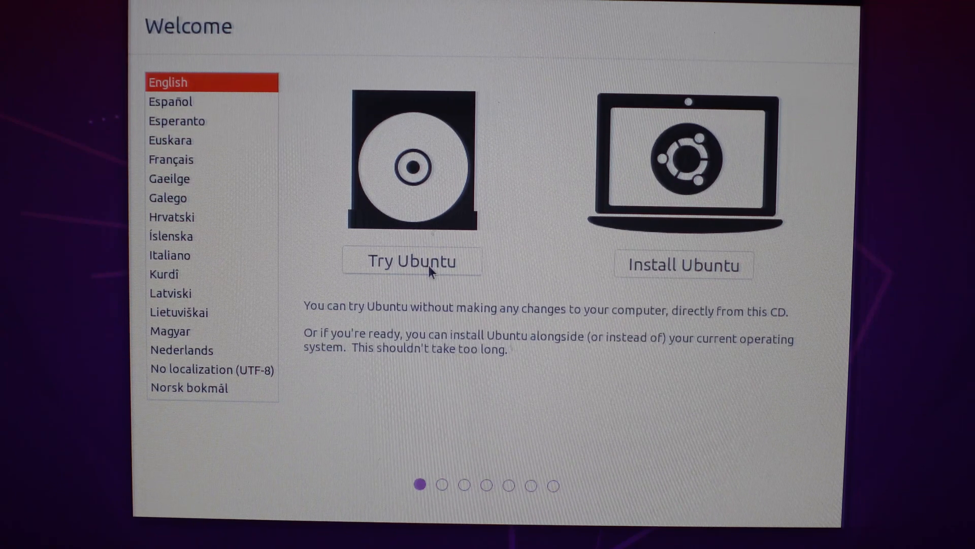
pyautogui.moveTo(464, 281)
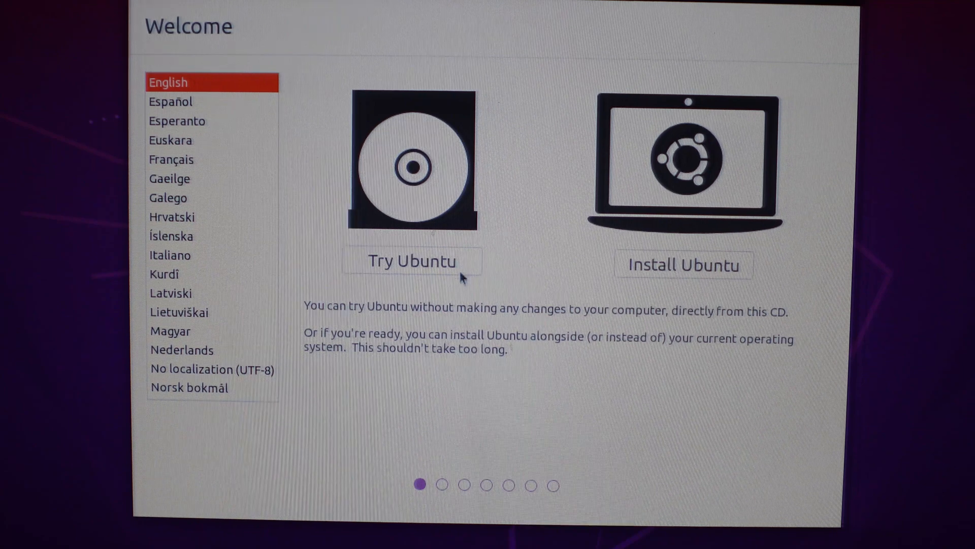
pyautogui.moveTo(401, 275)
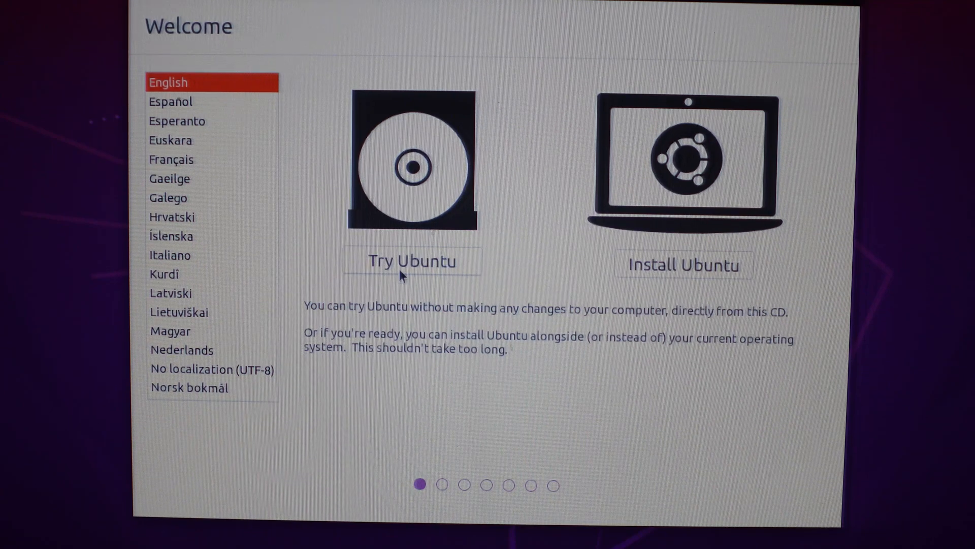
pyautogui.moveTo(383, 267)
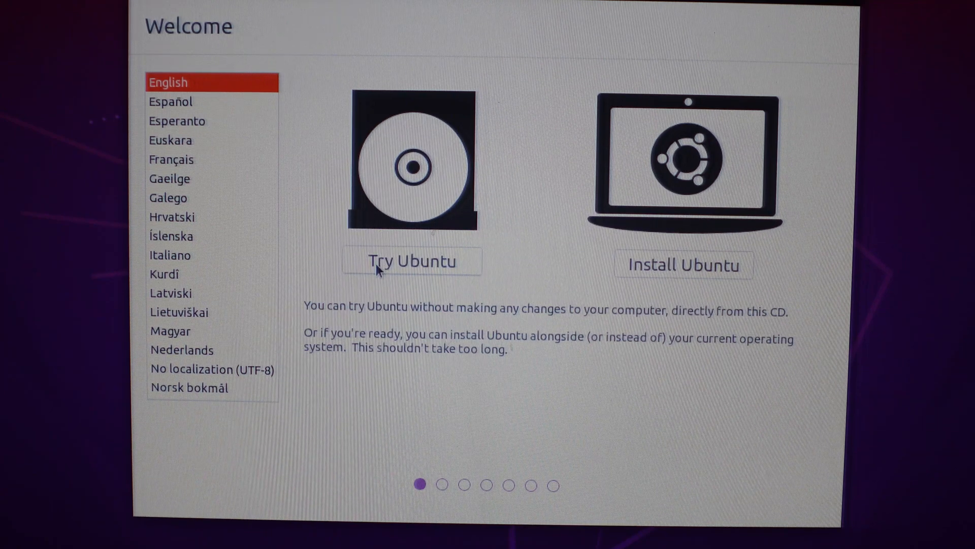
# Choose Try Ubuntu with English to load the live Ubuntu 20.04.3 desktop from the USB.
pyautogui.click(410, 261)
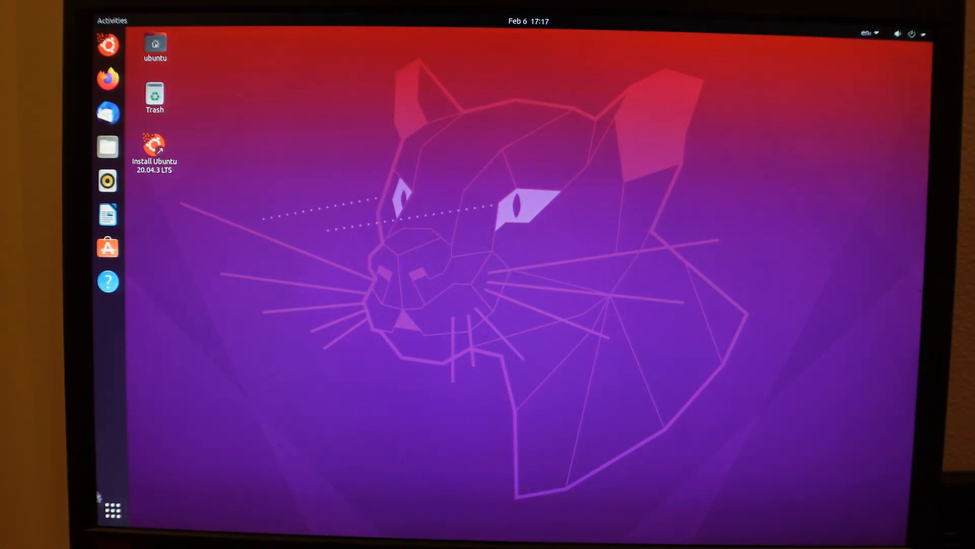
pyautogui.moveTo(112, 510)
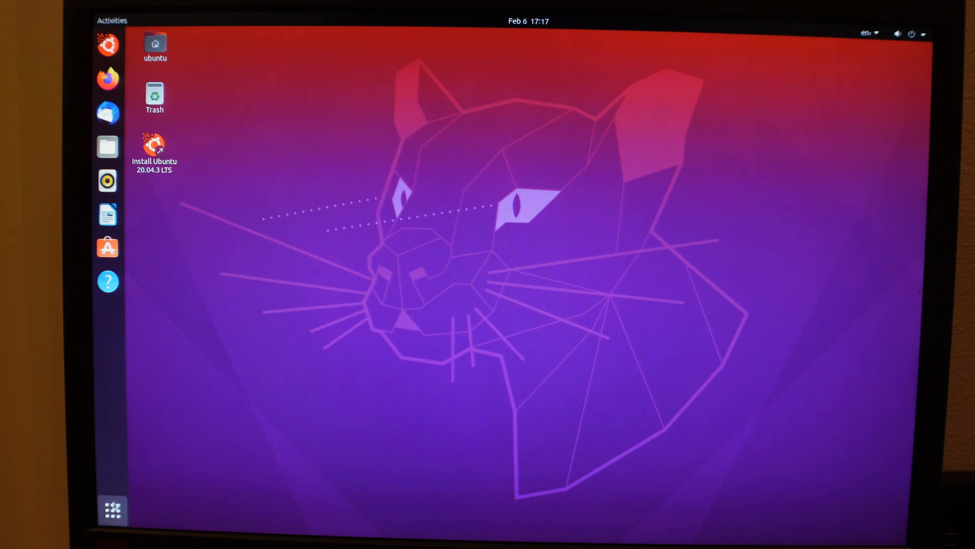
pyautogui.moveTo(112, 509)
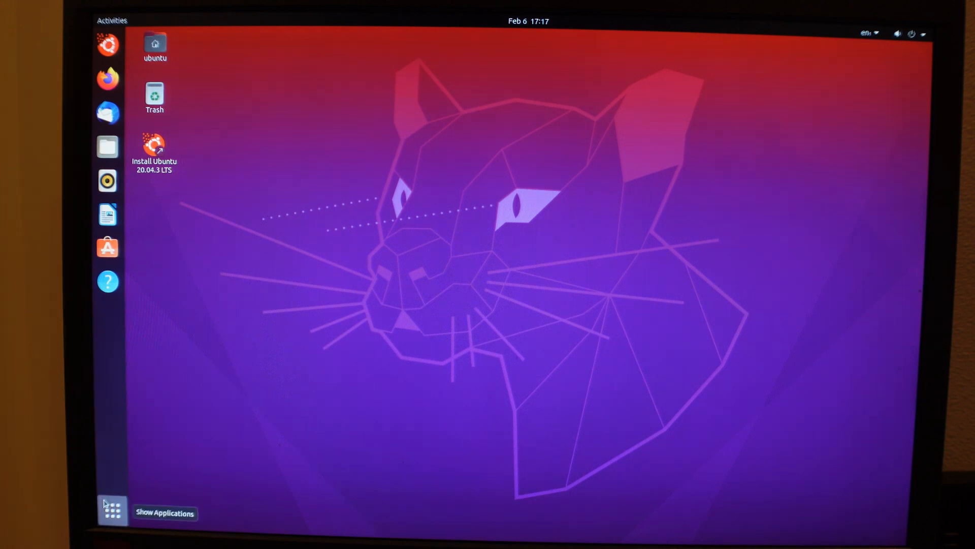
# Show the full application grid and scroll to its second page.
pyautogui.click(112, 510)
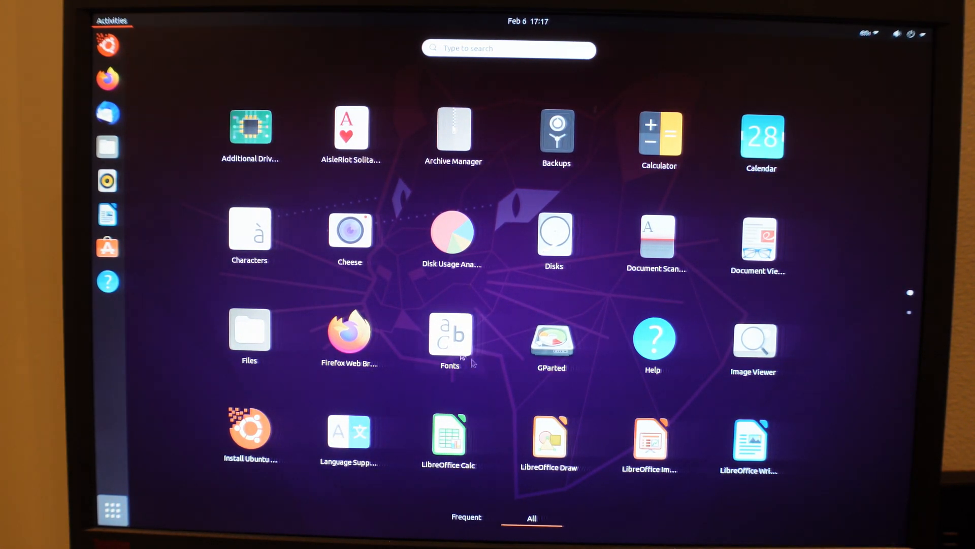
pyautogui.scroll(-3)
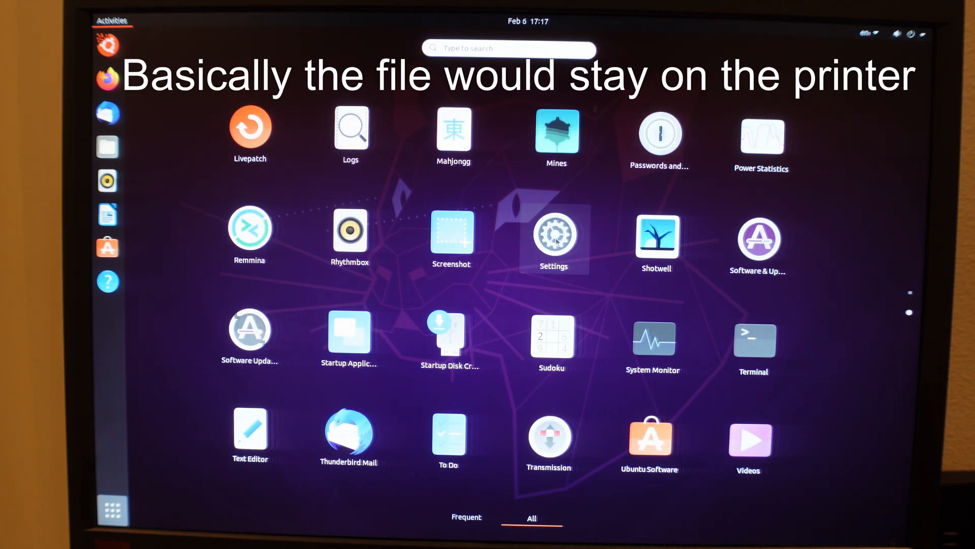
# Check in Settings > Printers that the HP DeskJet 2600 is ready, then close Settings.
pyautogui.click(553, 235)
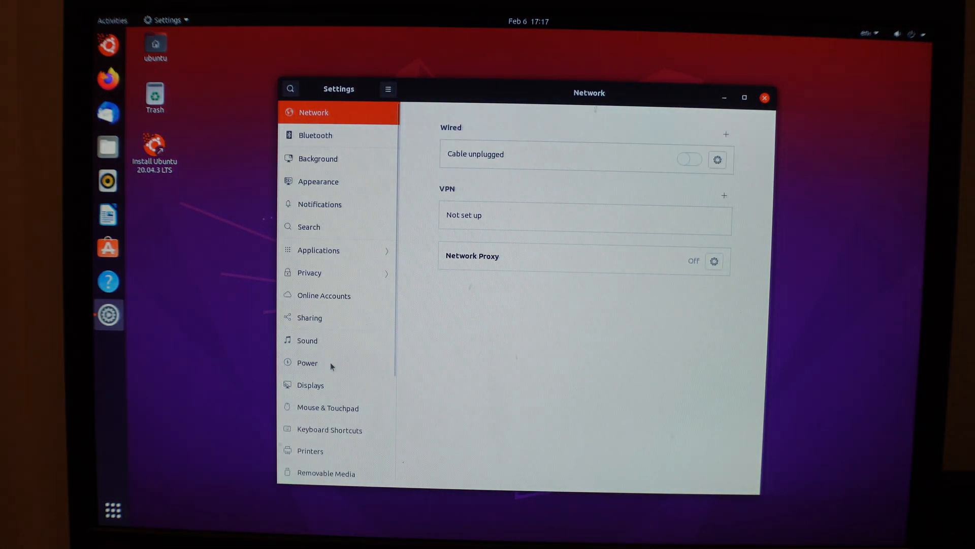
pyautogui.click(310, 450)
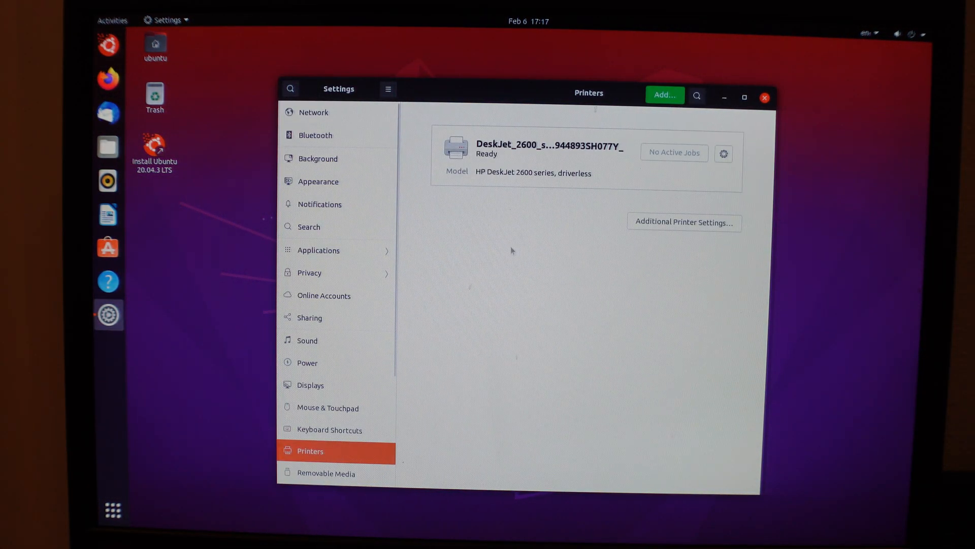
pyautogui.moveTo(511, 157)
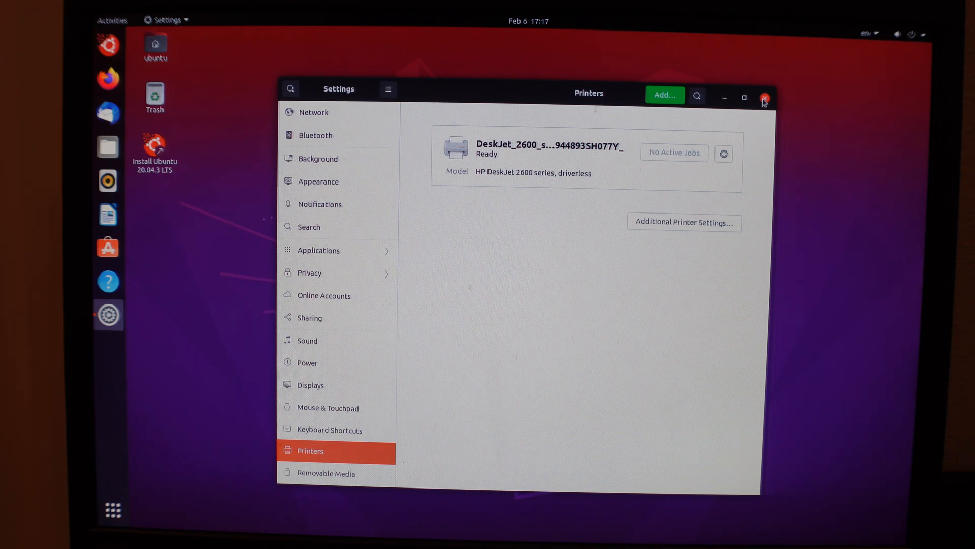
pyautogui.click(764, 99)
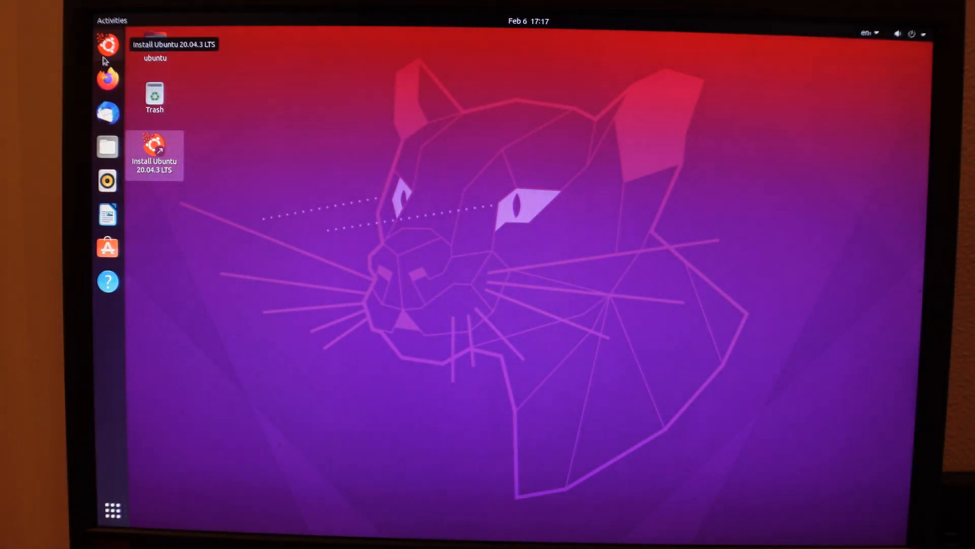
# Launch a Firefox private window from the dock and close the extra Server Not Found tab.
pyautogui.rightClick(108, 79)
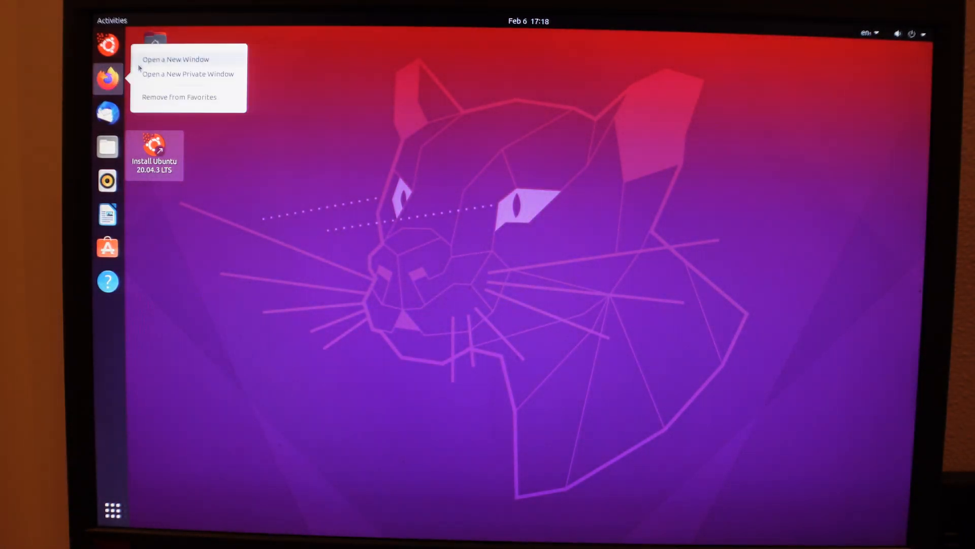
pyautogui.moveTo(165, 76)
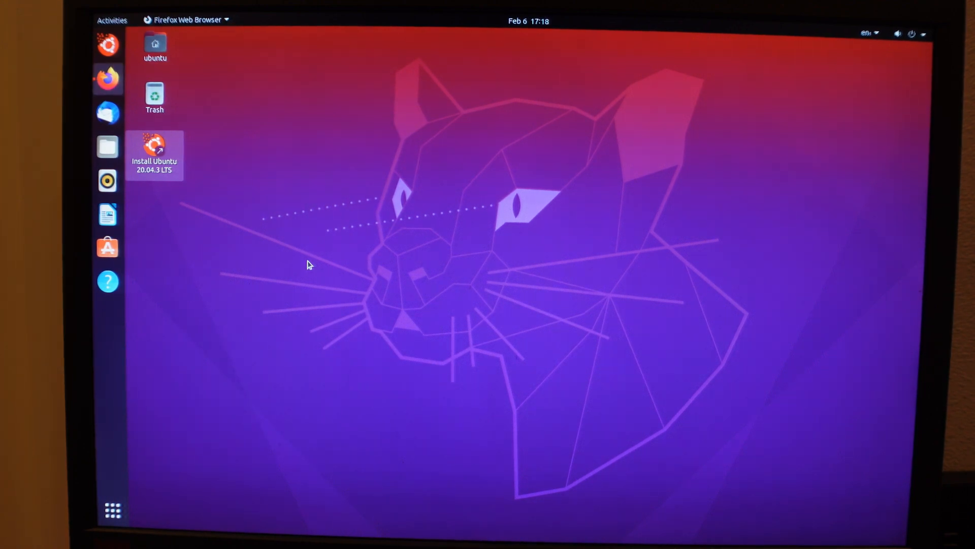
pyautogui.click(108, 78)
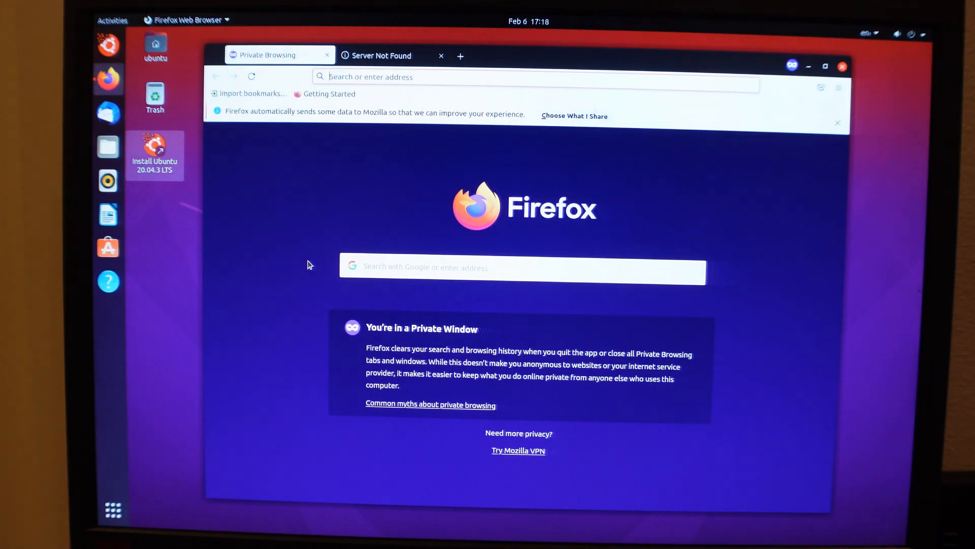
pyautogui.click(441, 55)
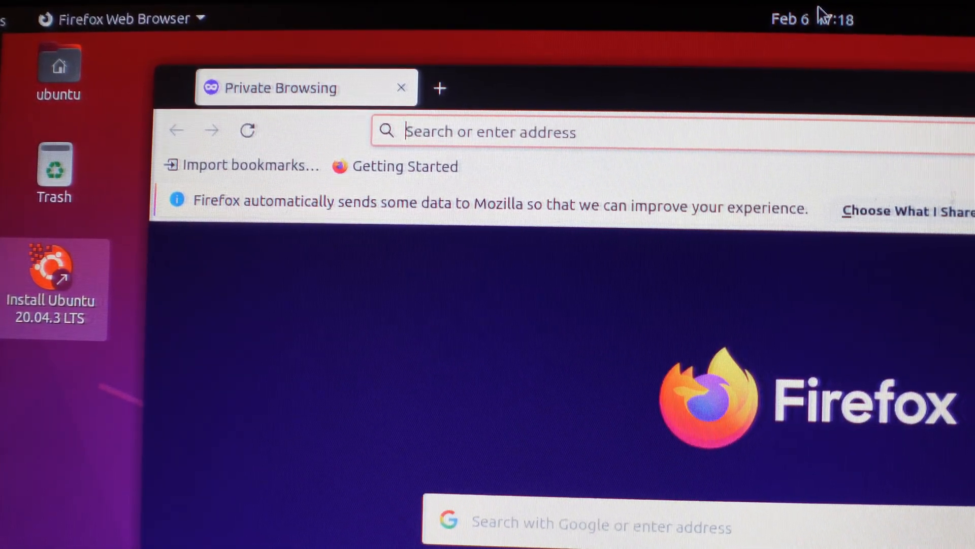
# Load file:///cdrom/bitaddress.org-master in the address bar, correcting a mistyped 'bitcoin' to 'bitaddress'.
pyautogui.write('file:')
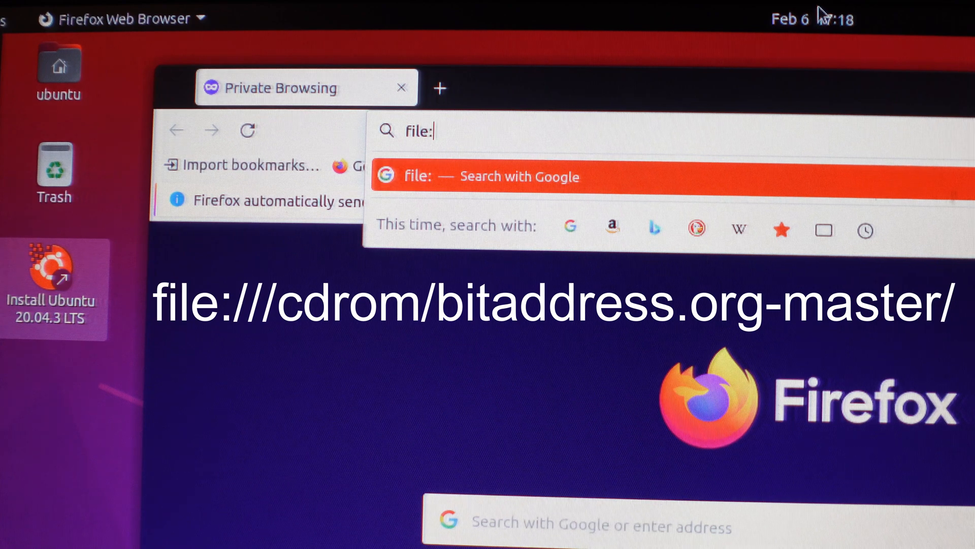
pyautogui.write('///cdr')
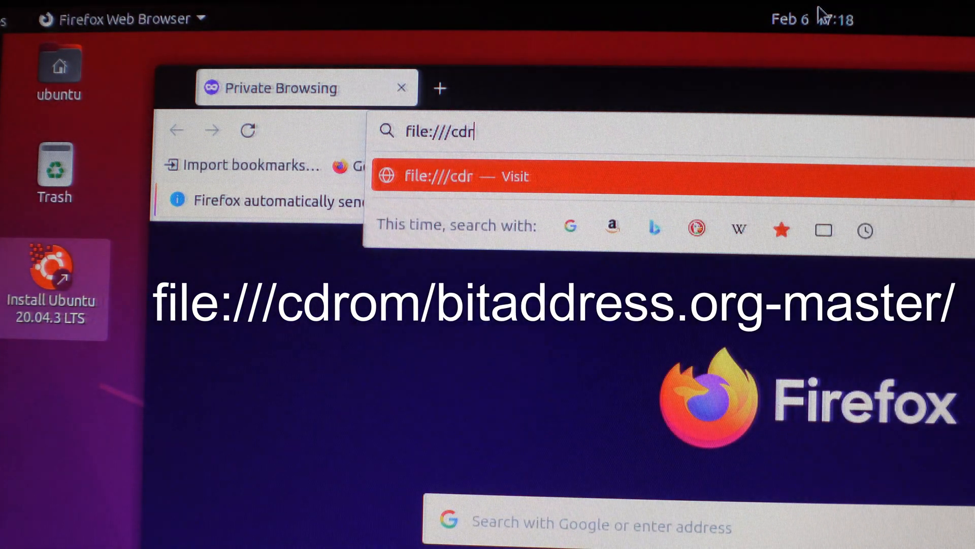
pyautogui.write('om/')
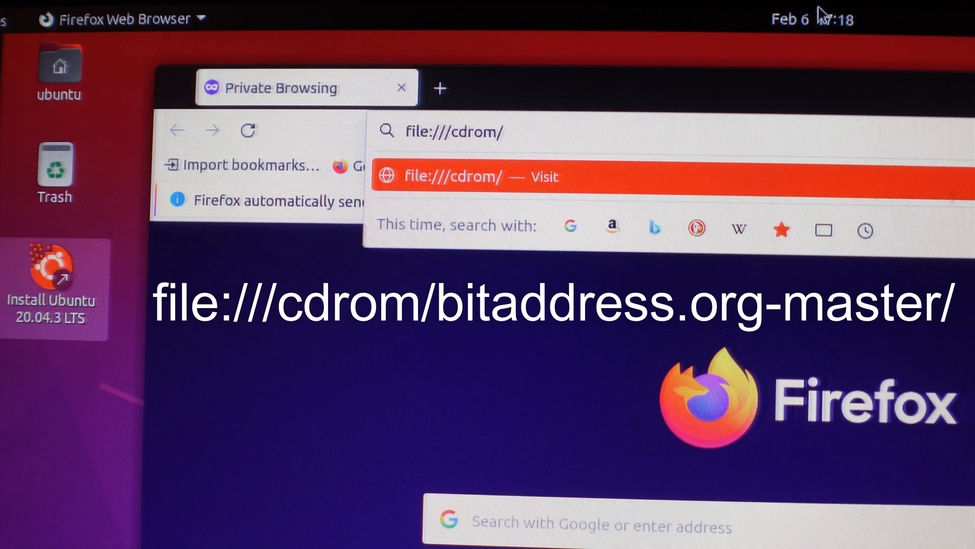
pyautogui.write('bitcoin')
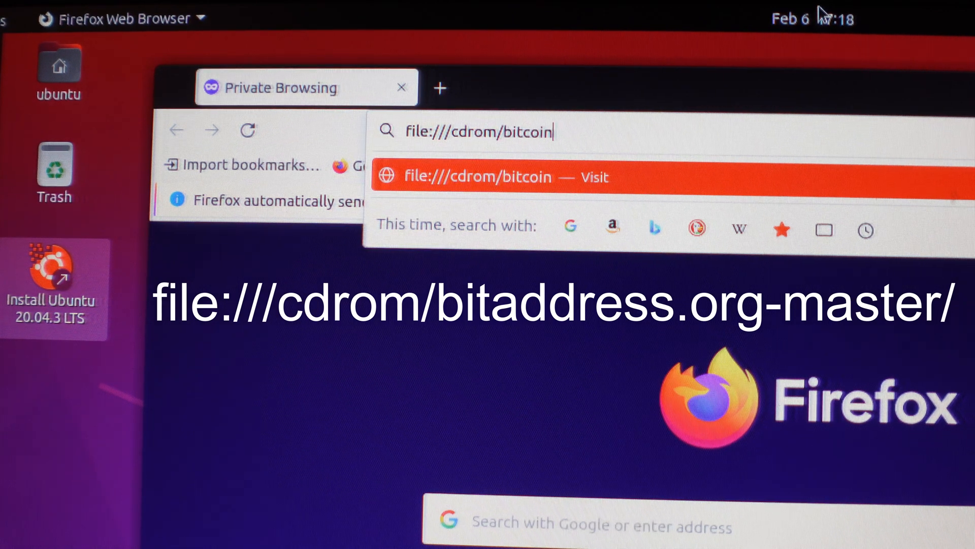
pyautogui.press('BackSpace')
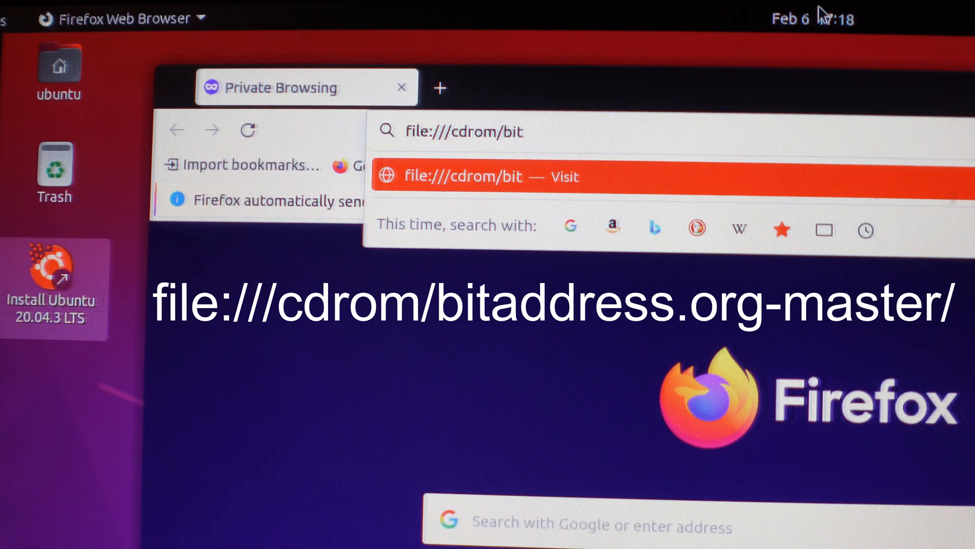
pyautogui.write('address')
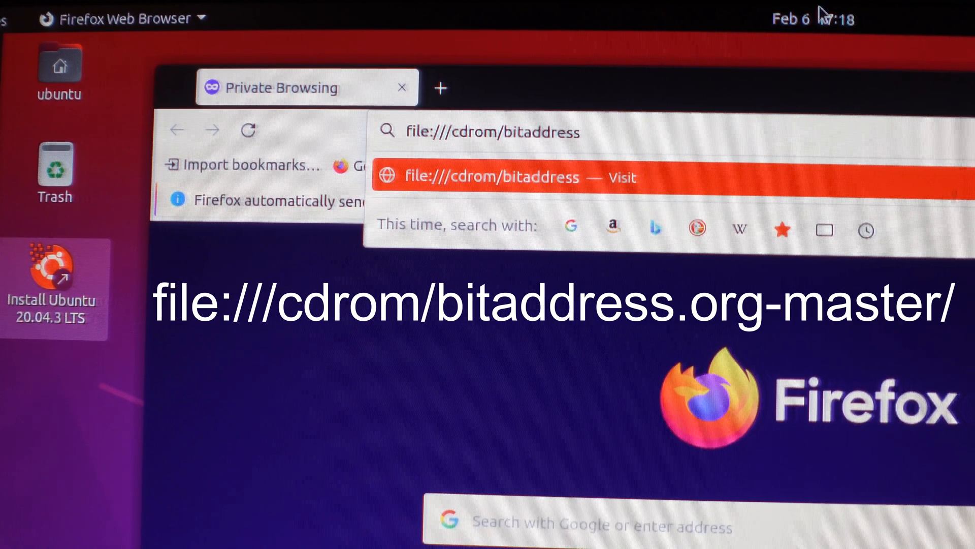
pyautogui.write('.org/')
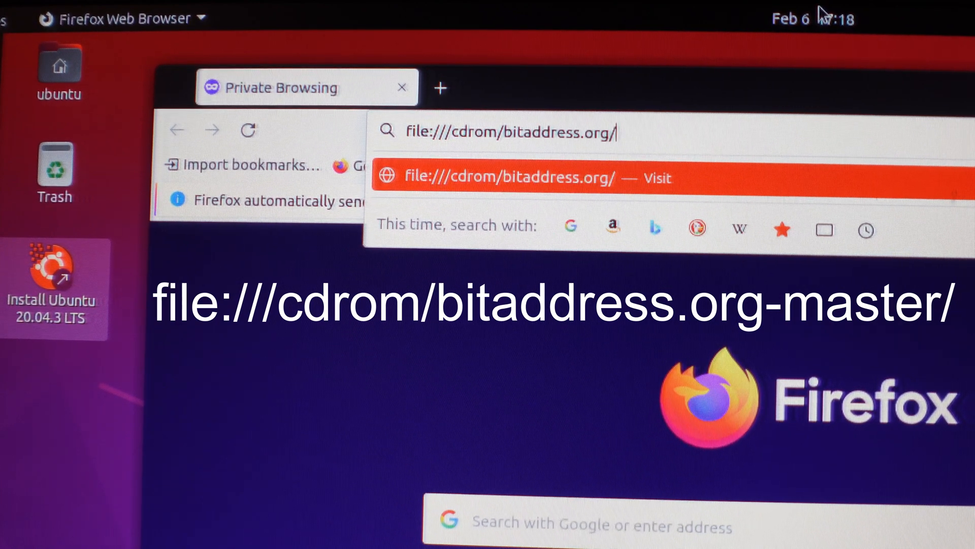
pyautogui.write('-master')
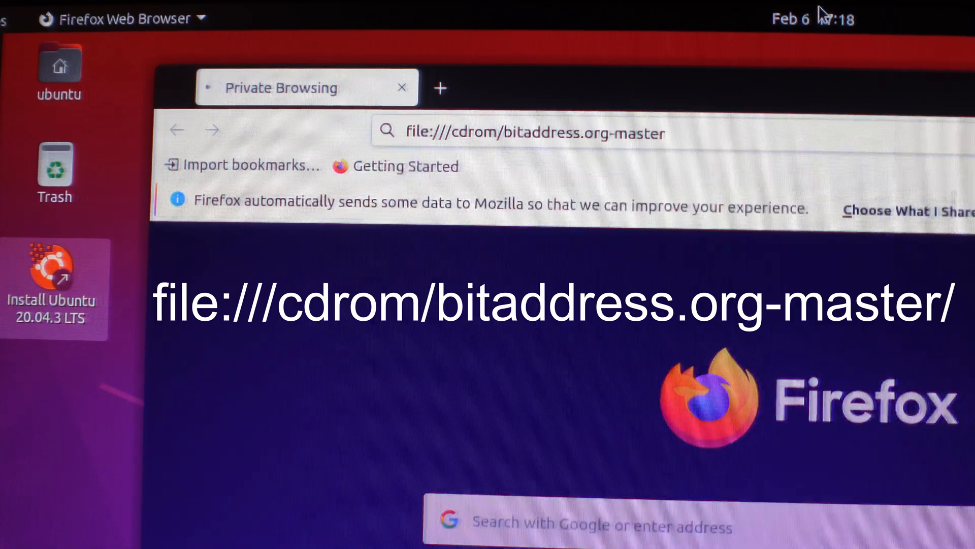
pyautogui.press('Return')
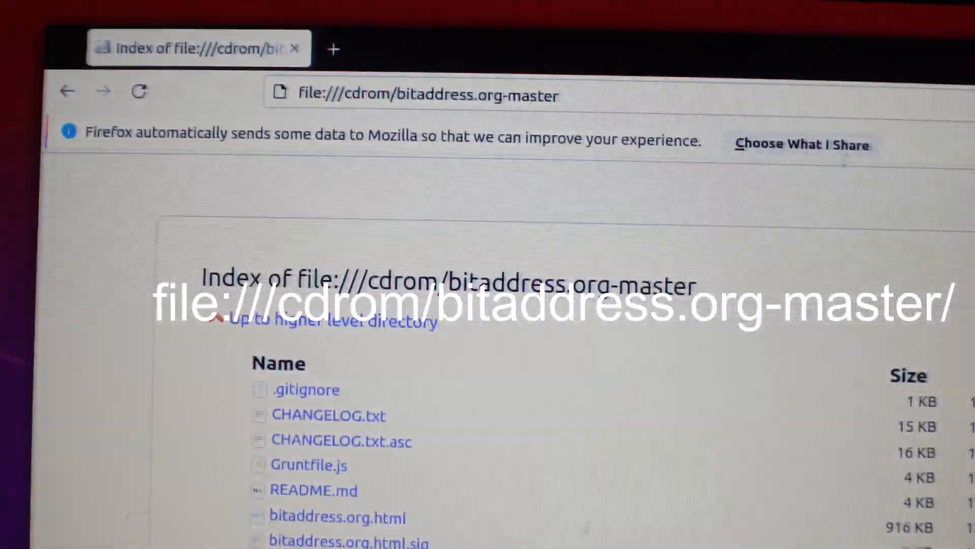
# Open bitaddress.org.html from the directory listing to start the wallet generator.
pyautogui.scroll(-3)
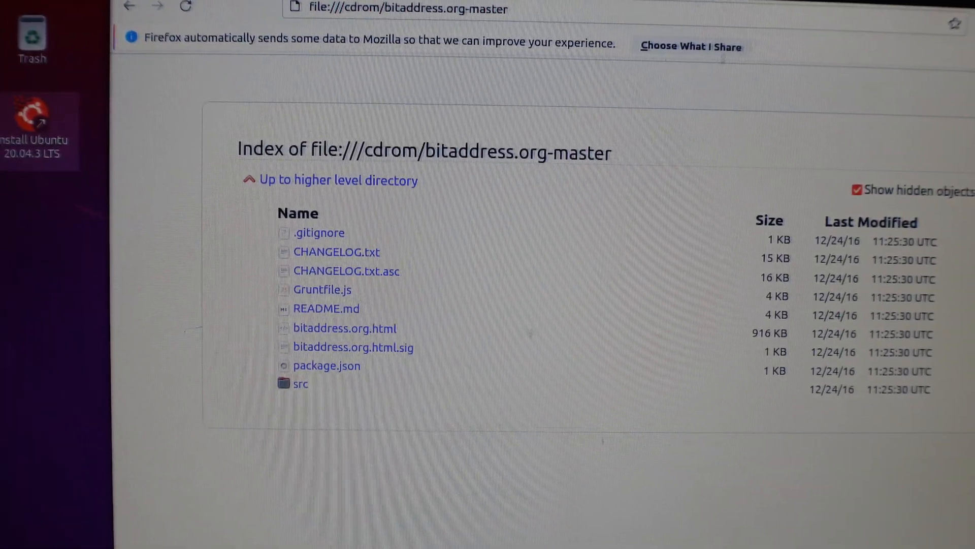
pyautogui.moveTo(703, 99)
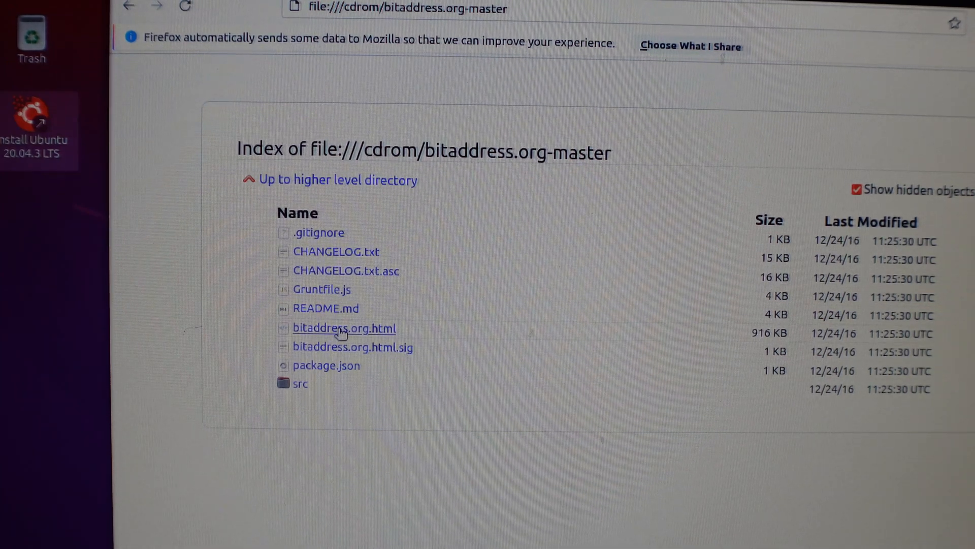
pyautogui.click(345, 328)
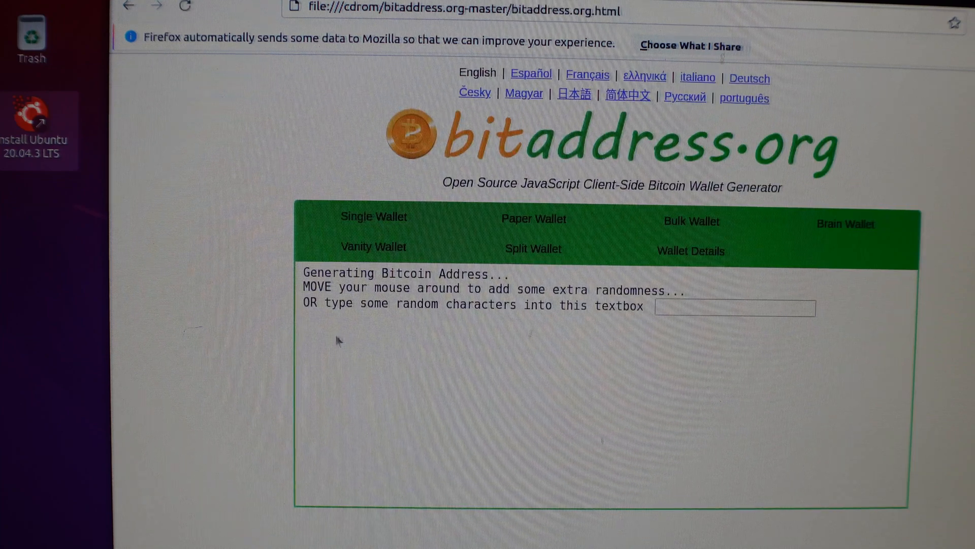
pyautogui.moveTo(373, 211)
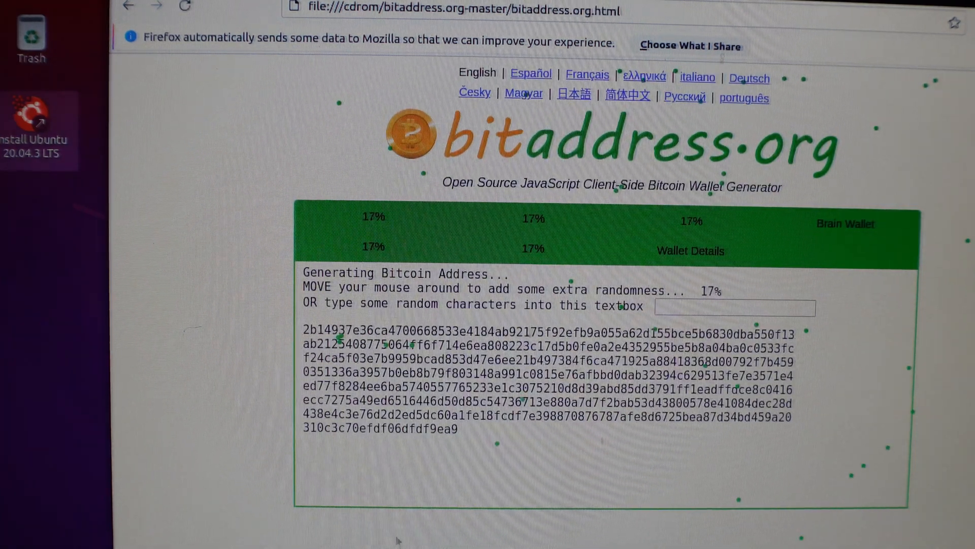
pyautogui.moveTo(526, 200)
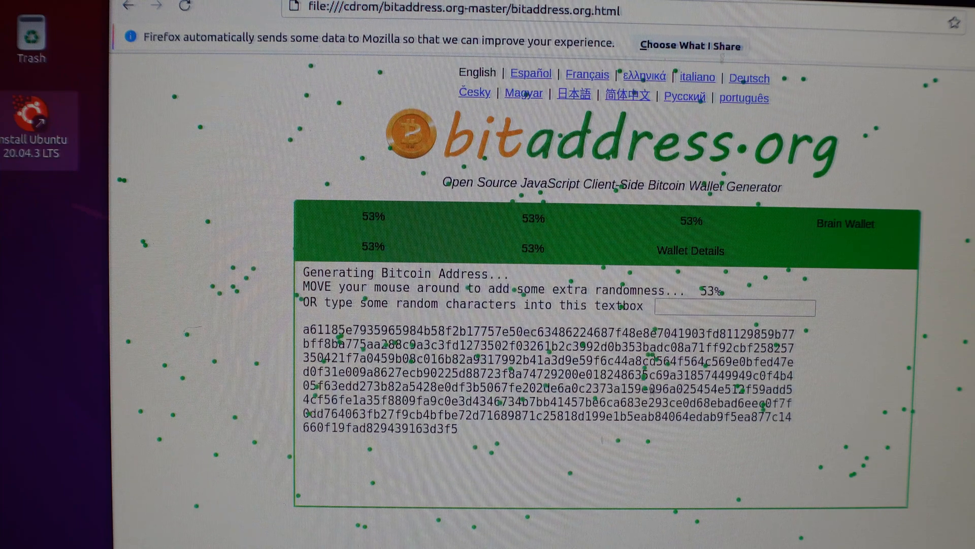
# Feed random characters ('ftuir') and mouse movement until address generation completes.
pyautogui.write('ftuir')
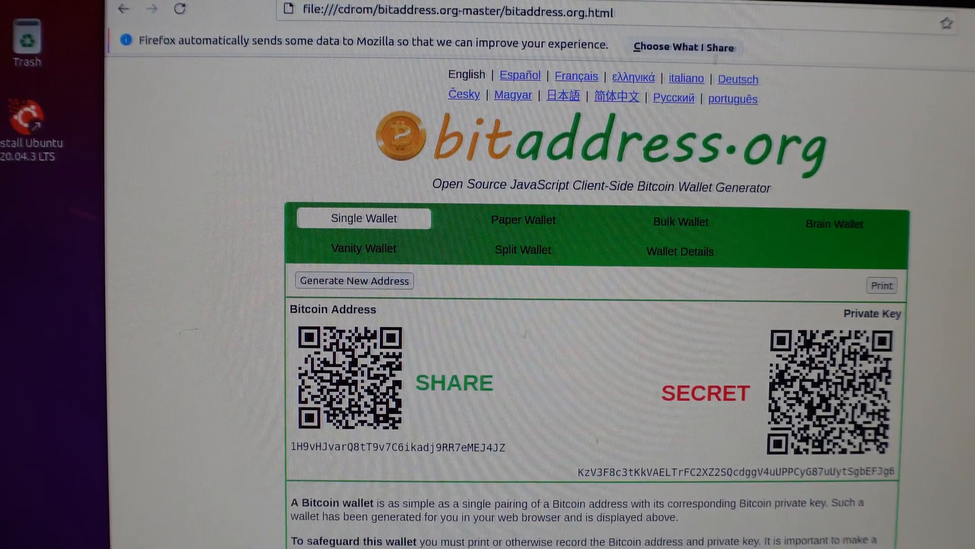
pyautogui.moveTo(16, 386)
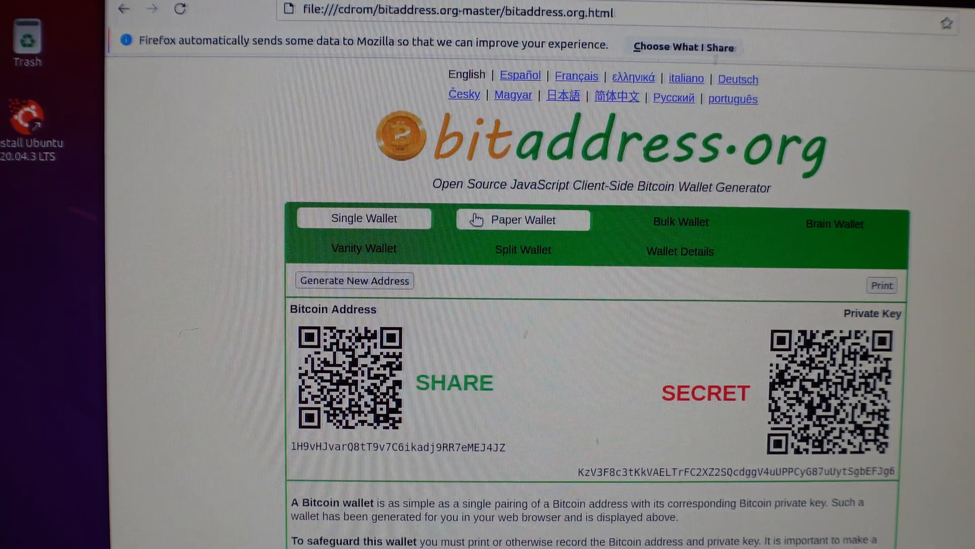
# Switch to Paper Wallet, set Addresses to generate to 1, and generate one wallet.
pyautogui.click(522, 219)
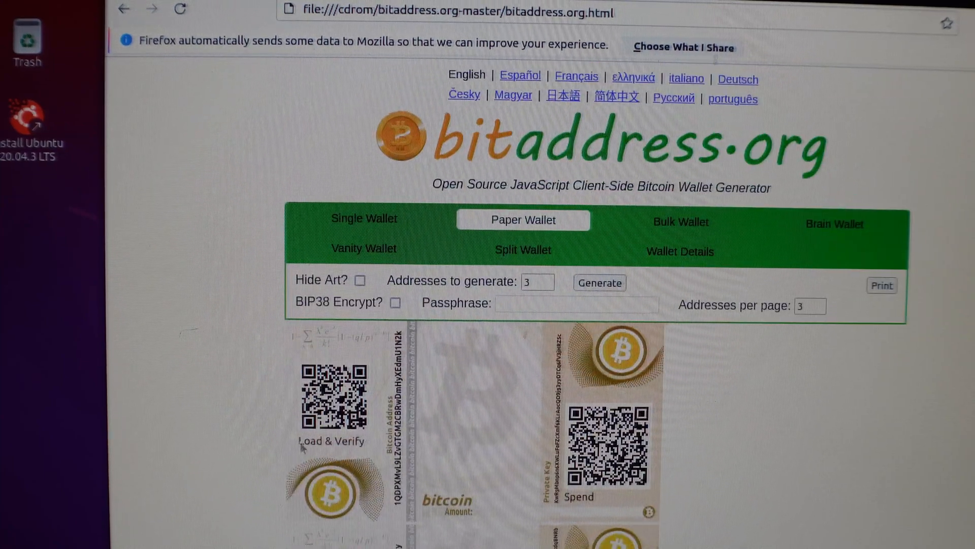
pyautogui.click(537, 281)
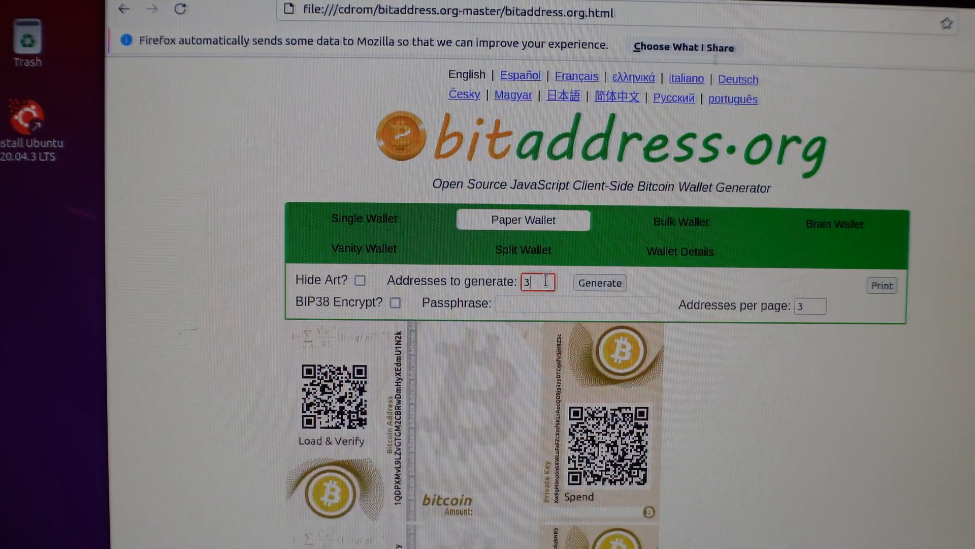
pyautogui.press('Backspace')
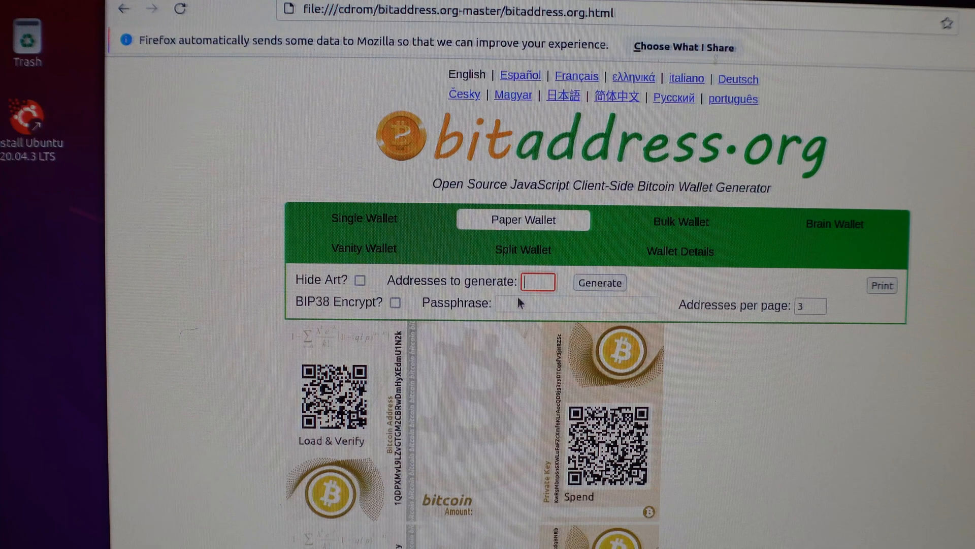
pyautogui.write('1')
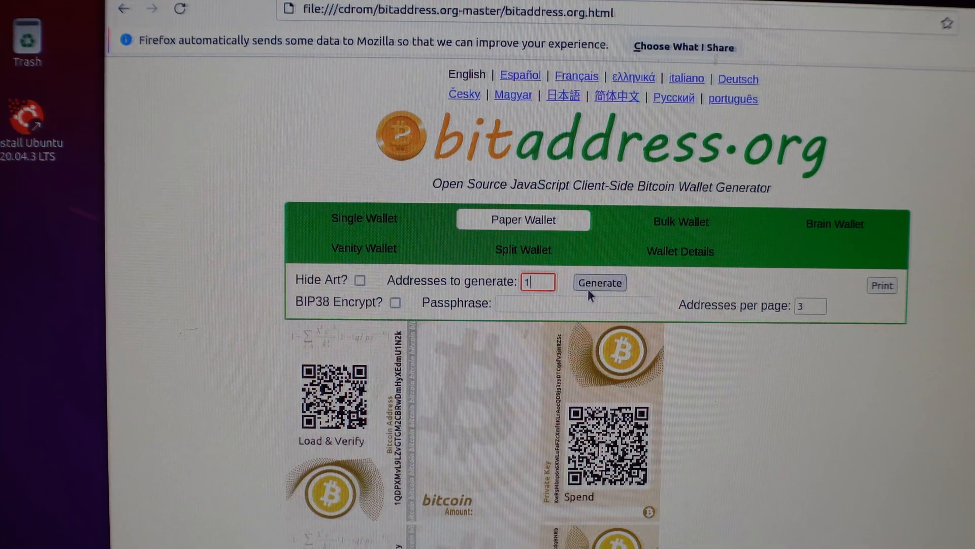
pyautogui.click(598, 282)
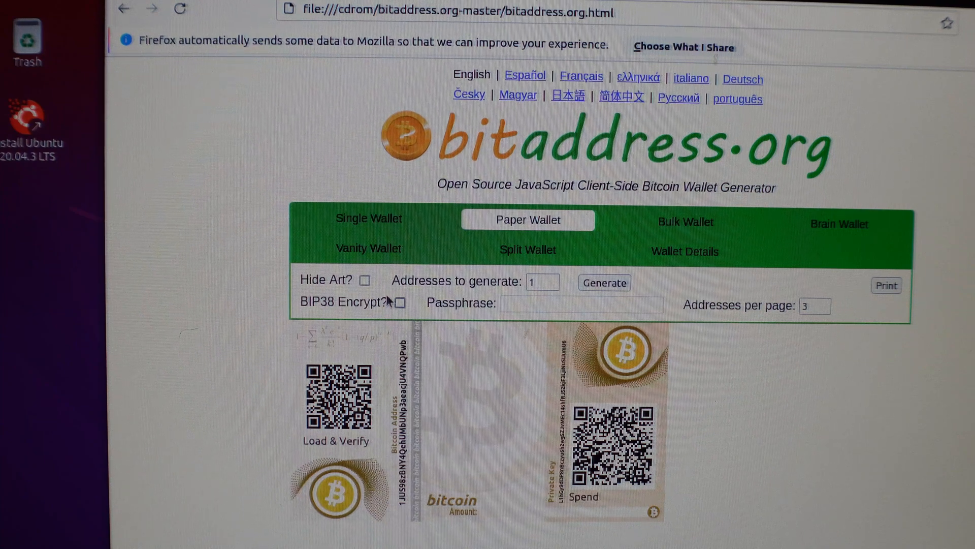
pyautogui.click(400, 302)
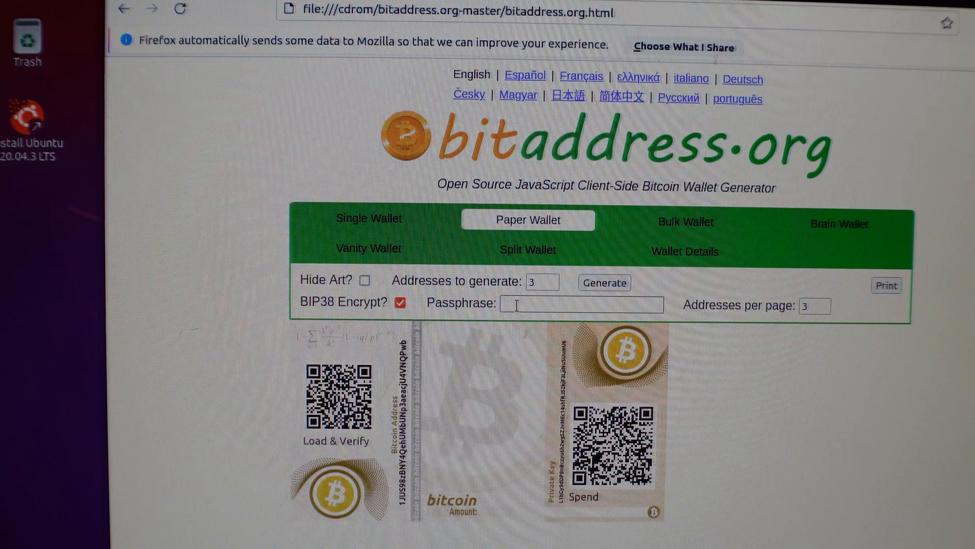
pyautogui.click(581, 304)
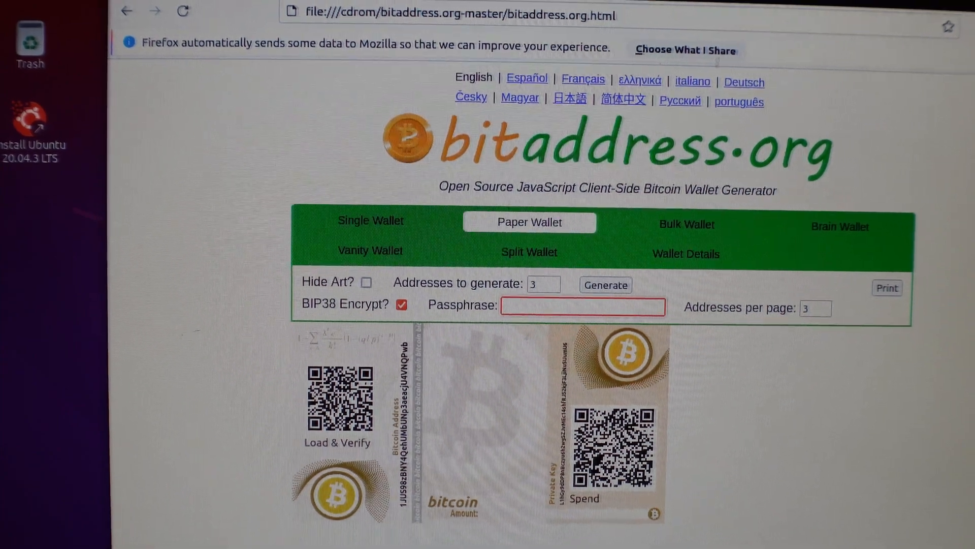
pyautogui.scroll(-3)
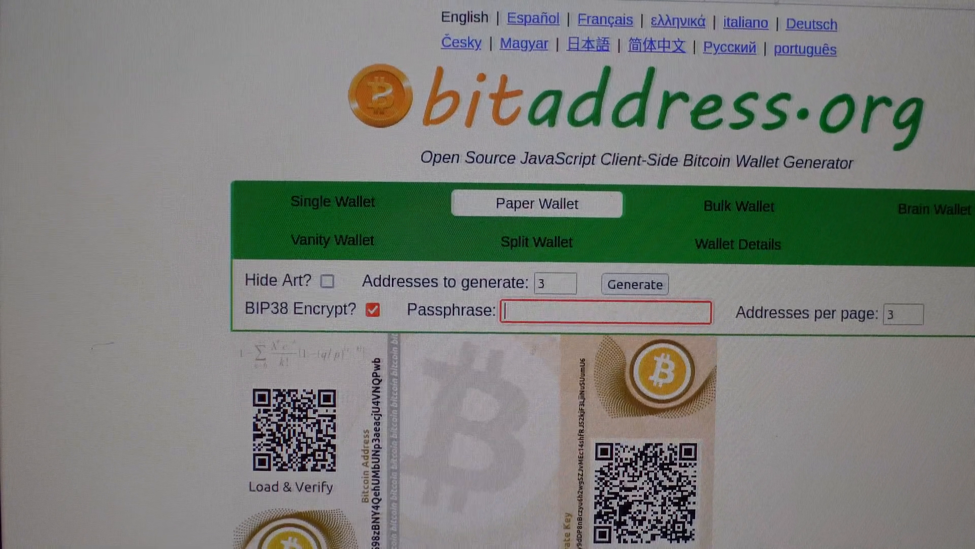
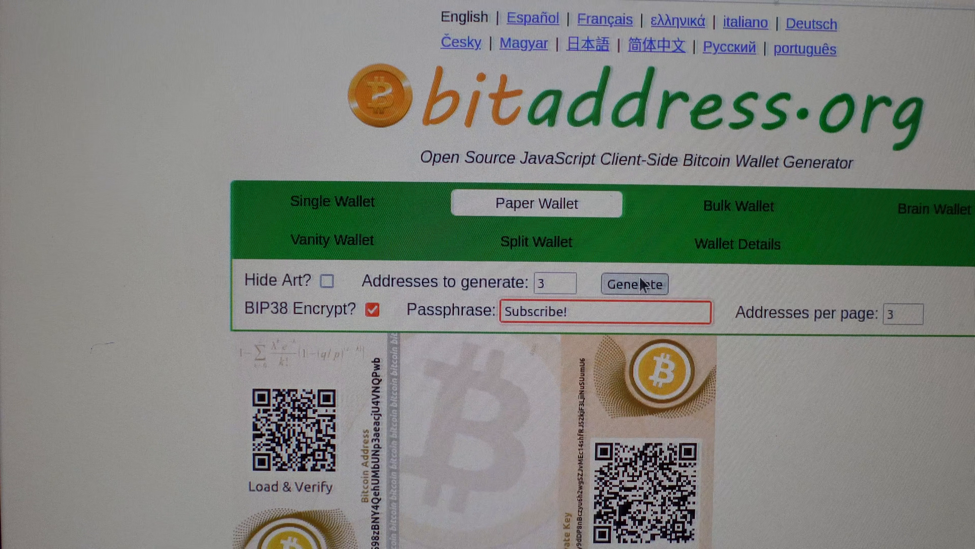
pyautogui.click(634, 283)
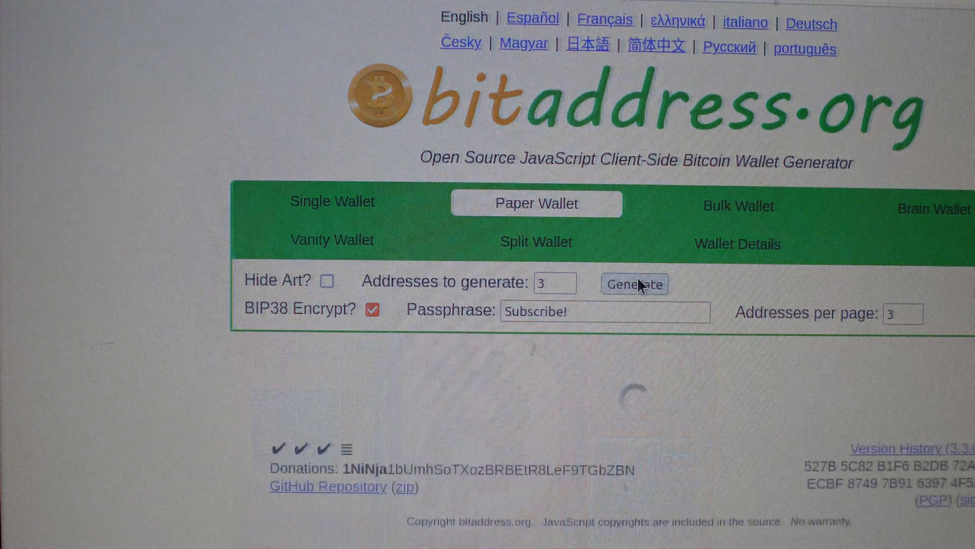
pyautogui.moveTo(619, 273)
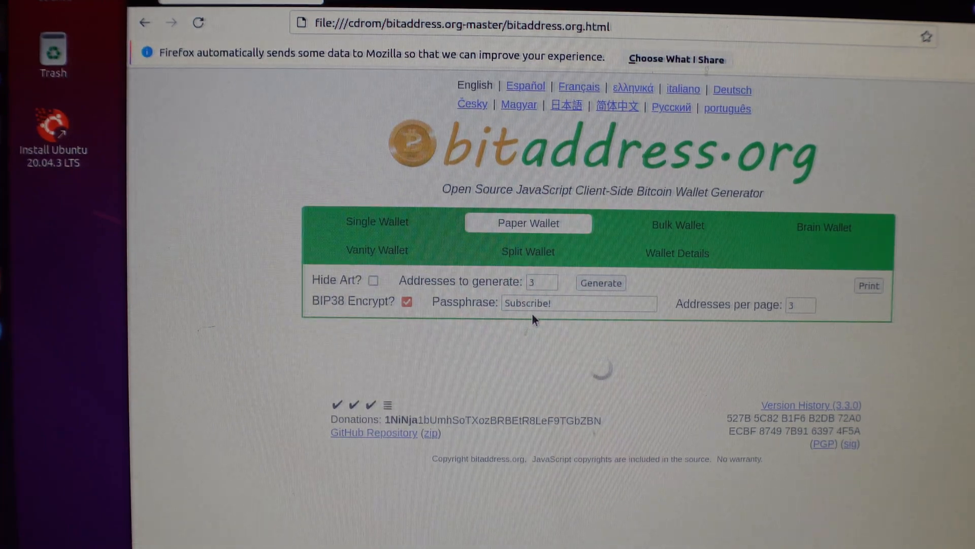
pyautogui.moveTo(542, 379)
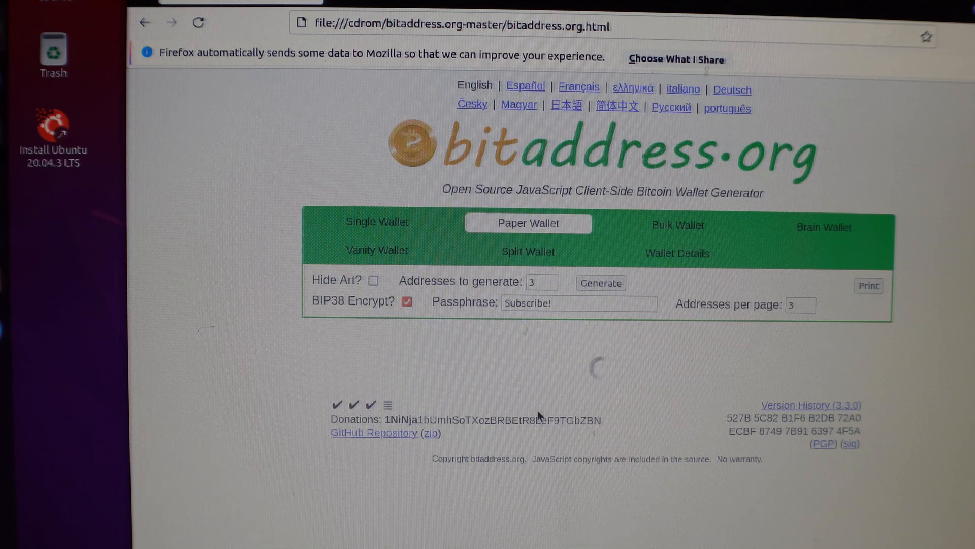
pyautogui.click(600, 283)
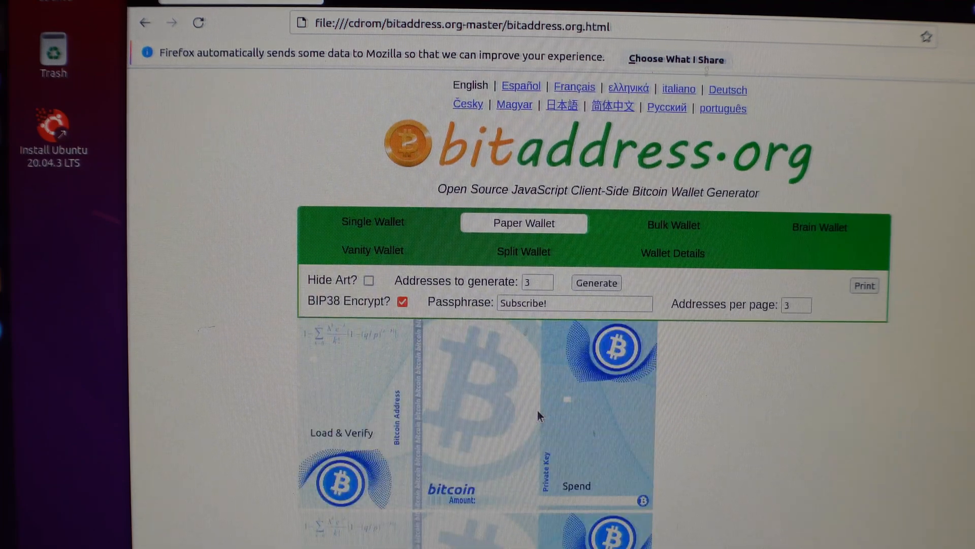
pyautogui.click(595, 284)
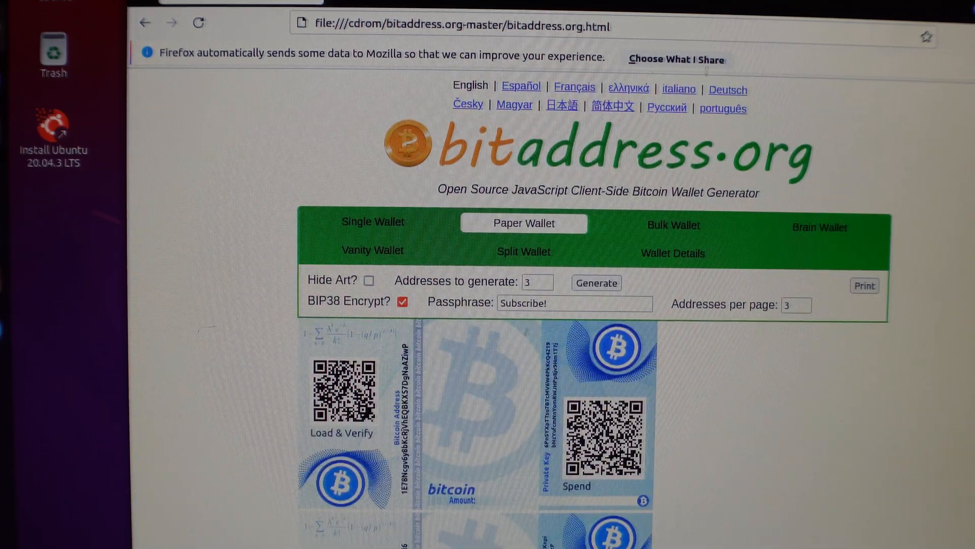
# Reduce Addresses to generate to 1 and regenerate a single encrypted paper wallet.
pyautogui.click(537, 283)
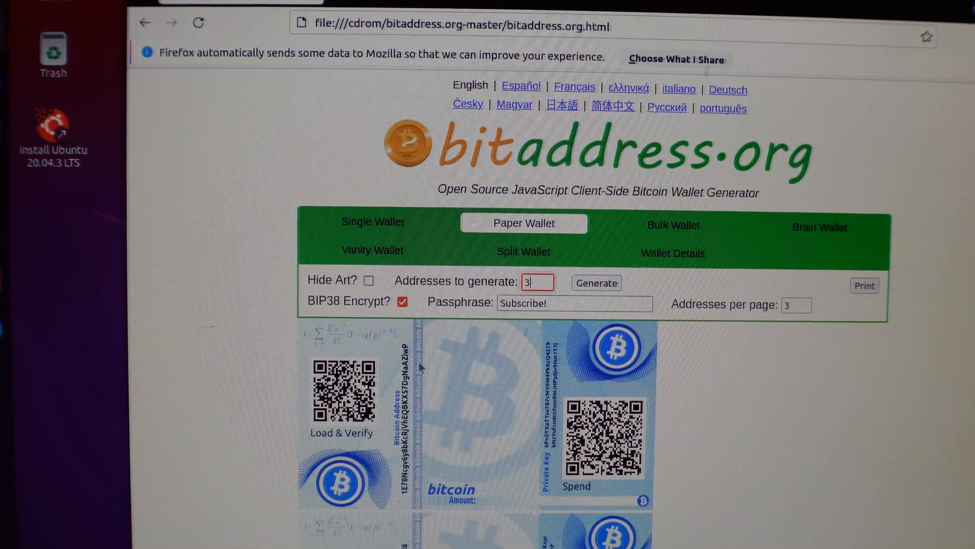
pyautogui.write('1')
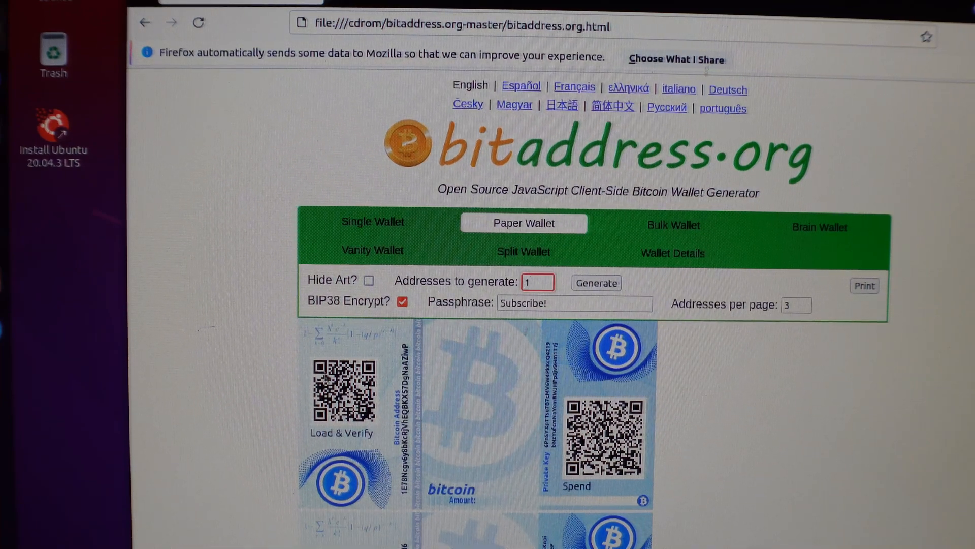
pyautogui.click(596, 284)
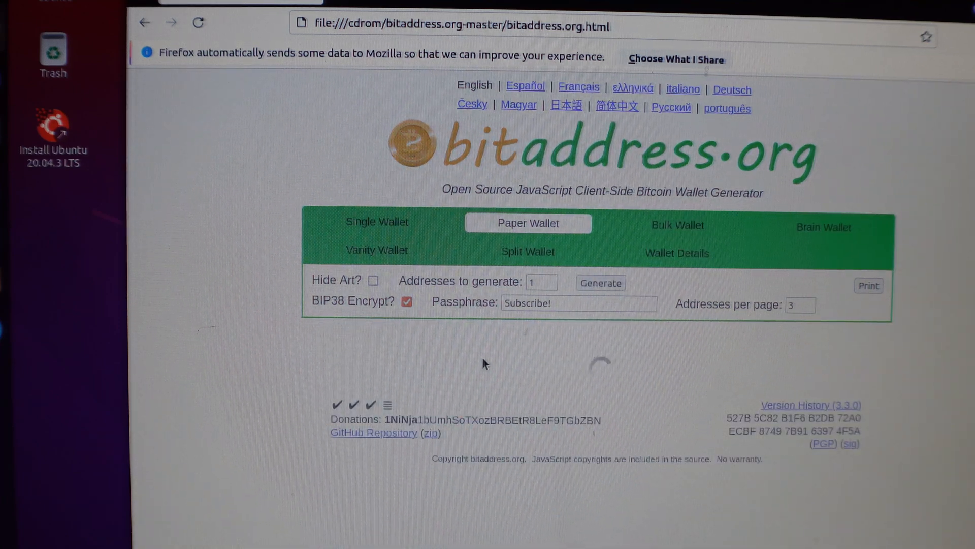
pyautogui.click(600, 283)
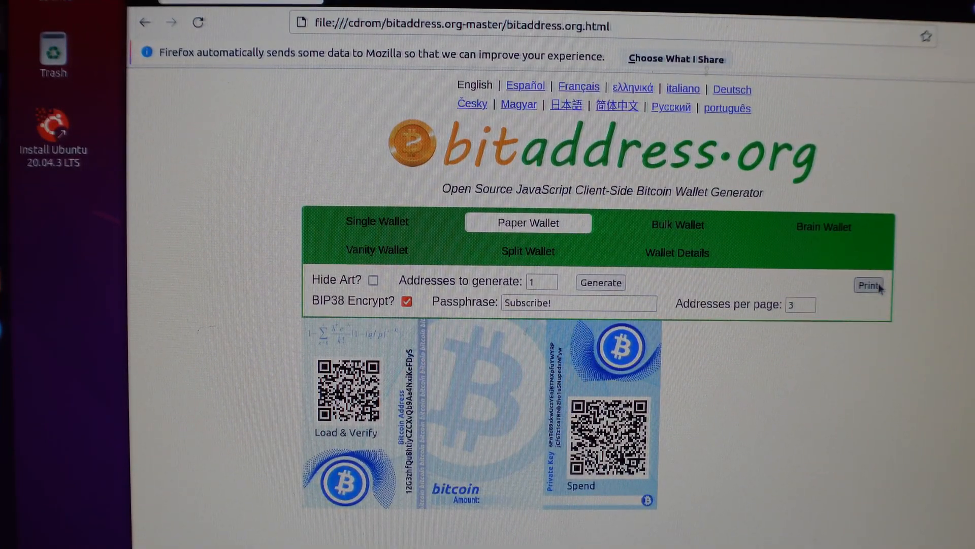
# Print the paper wallet to the DeskJet printer instead of Save to PDF.
pyautogui.click(869, 285)
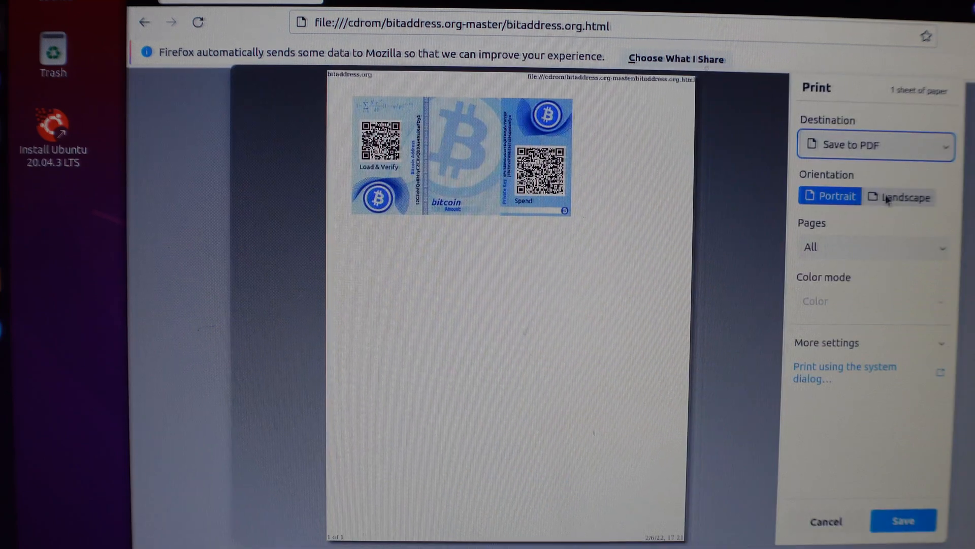
pyautogui.click(875, 145)
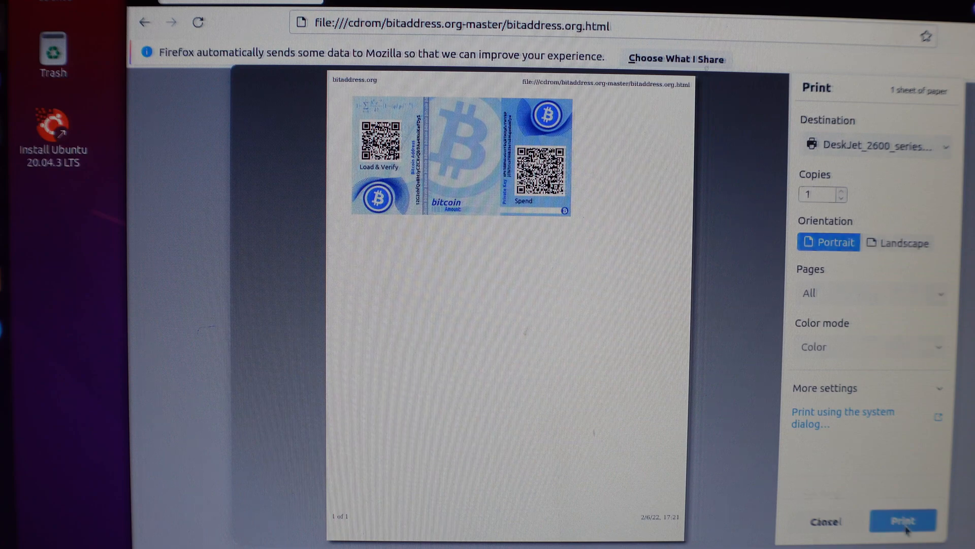
pyautogui.click(823, 521)
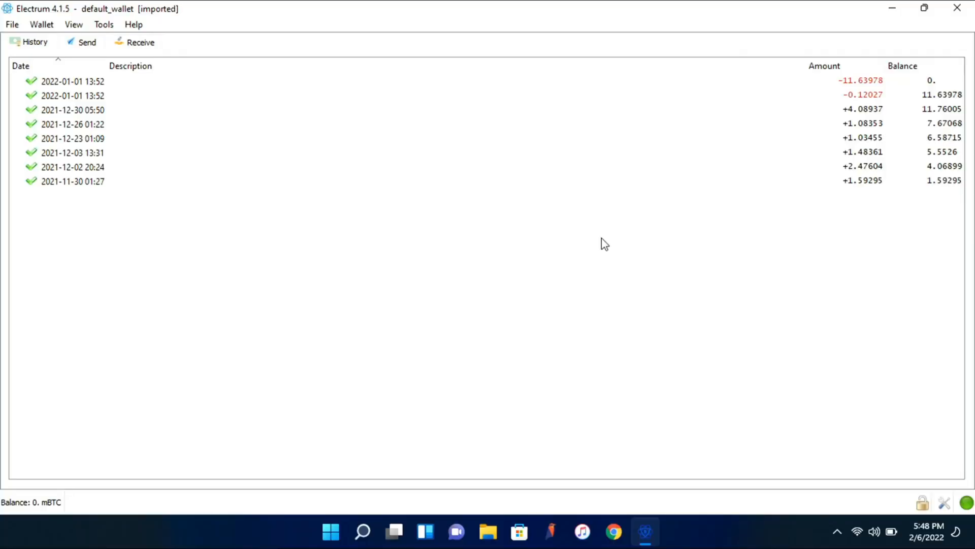
pyautogui.moveTo(445, 216)
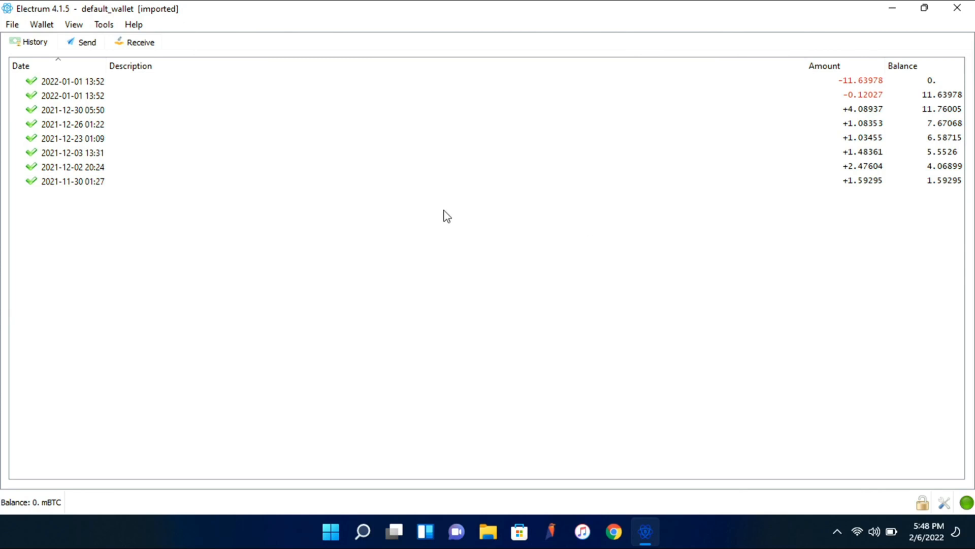
pyautogui.moveTo(276, 124)
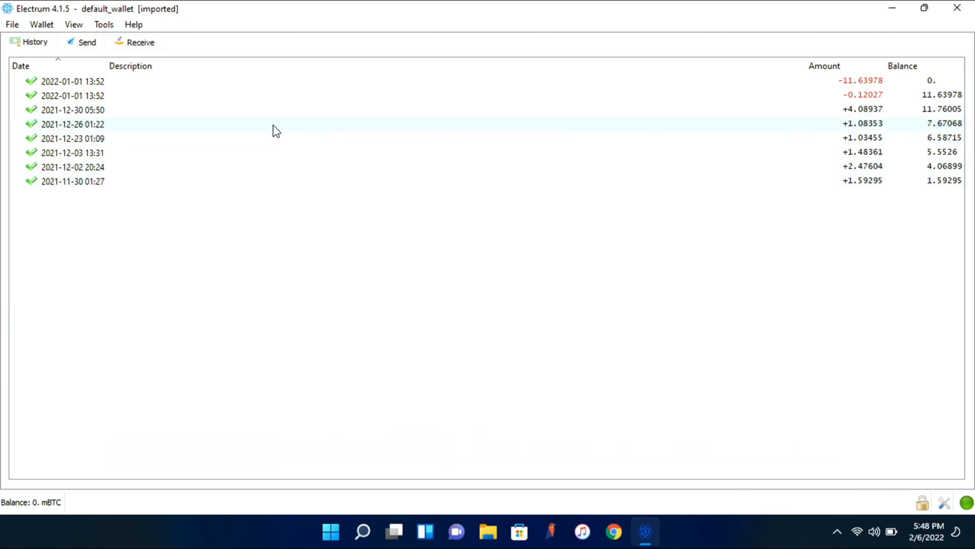
pyautogui.moveTo(11, 24)
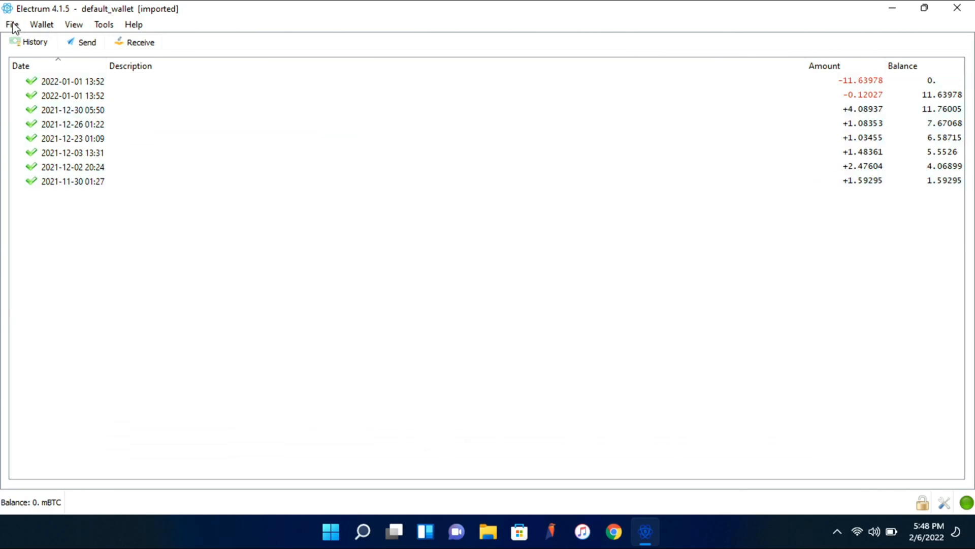
# Reach Sweep under Wallet > Private keys to bring up the sweep dialog.
pyautogui.click(11, 24)
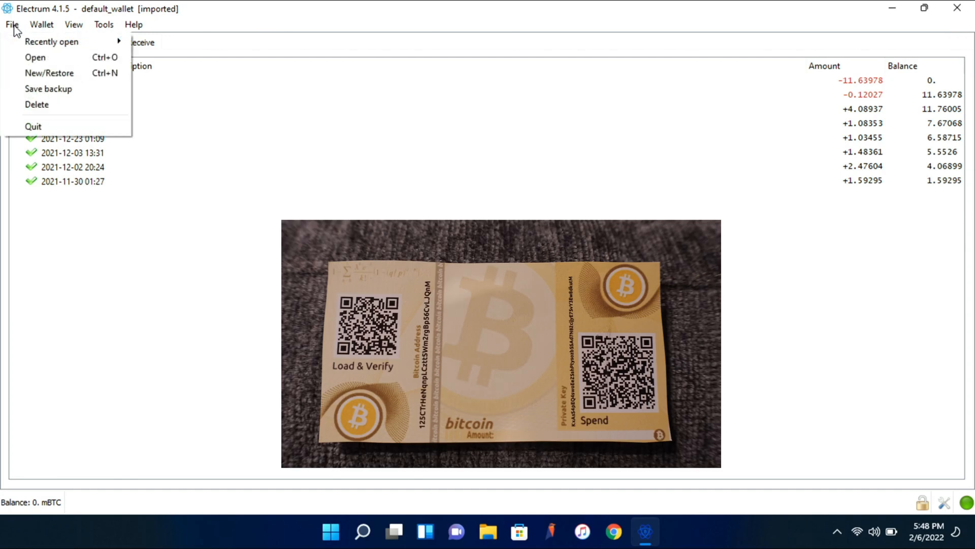
pyautogui.click(42, 24)
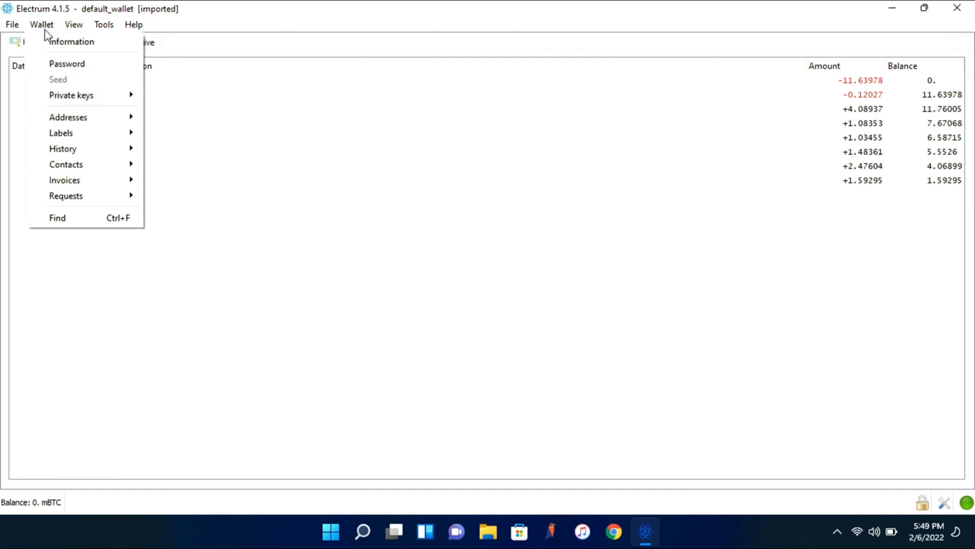
pyautogui.moveTo(71, 94)
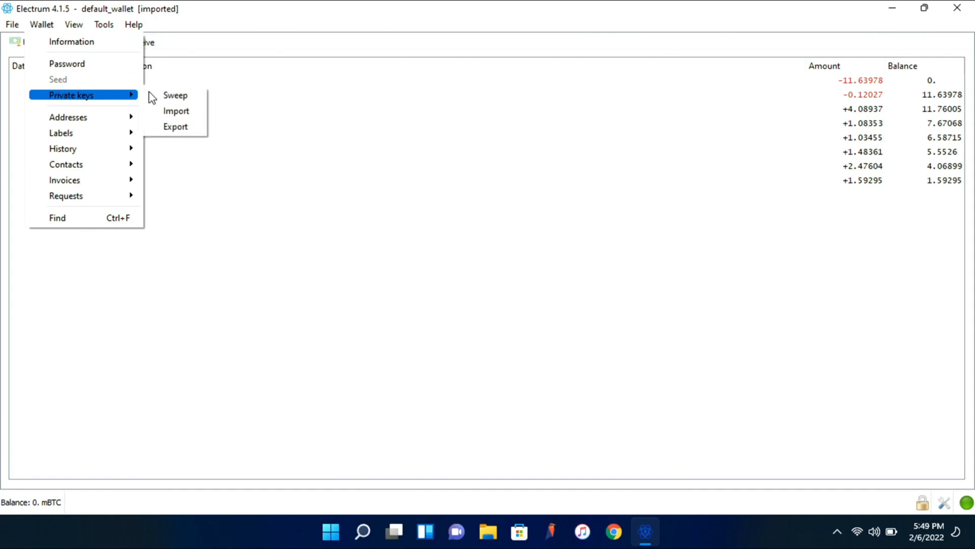
pyautogui.click(176, 96)
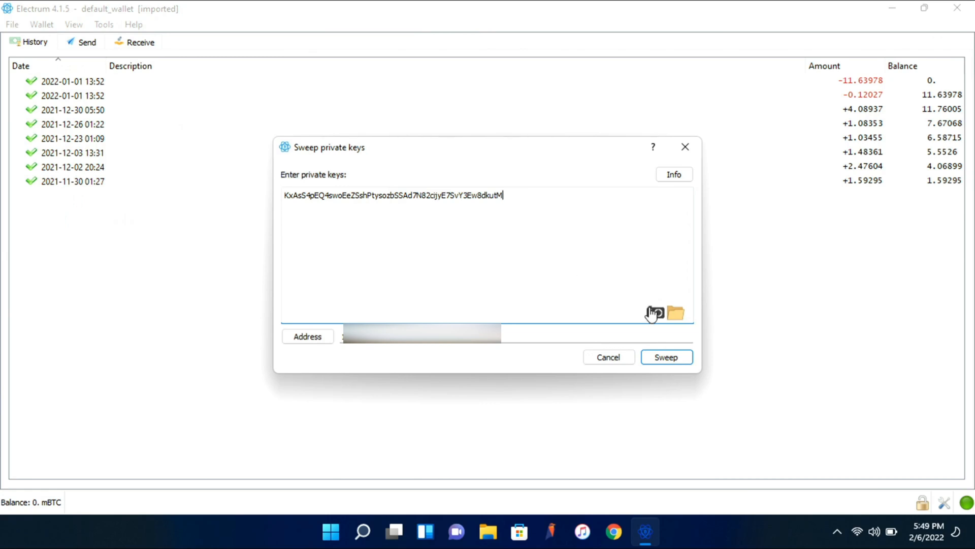
pyautogui.moveTo(562, 256)
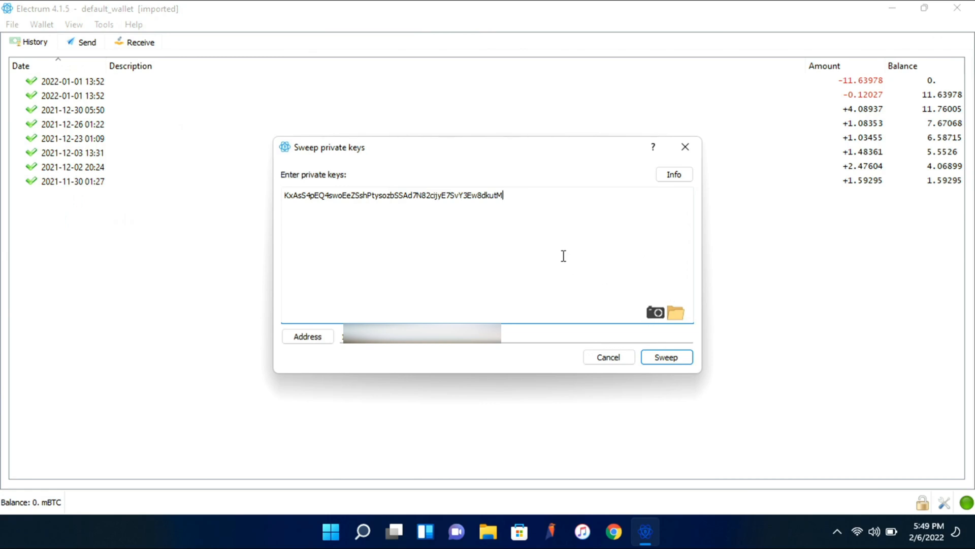
pyautogui.moveTo(567, 288)
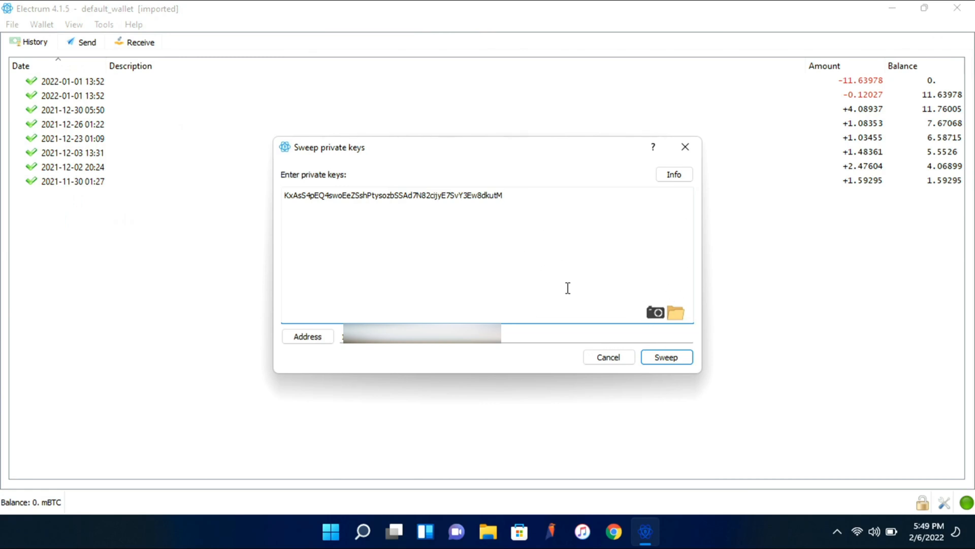
# Sweep the entered private key, send the transaction, and acknowledge Payment sent, showing 0.57705 mBTC unconfirmed.
pyautogui.click(664, 357)
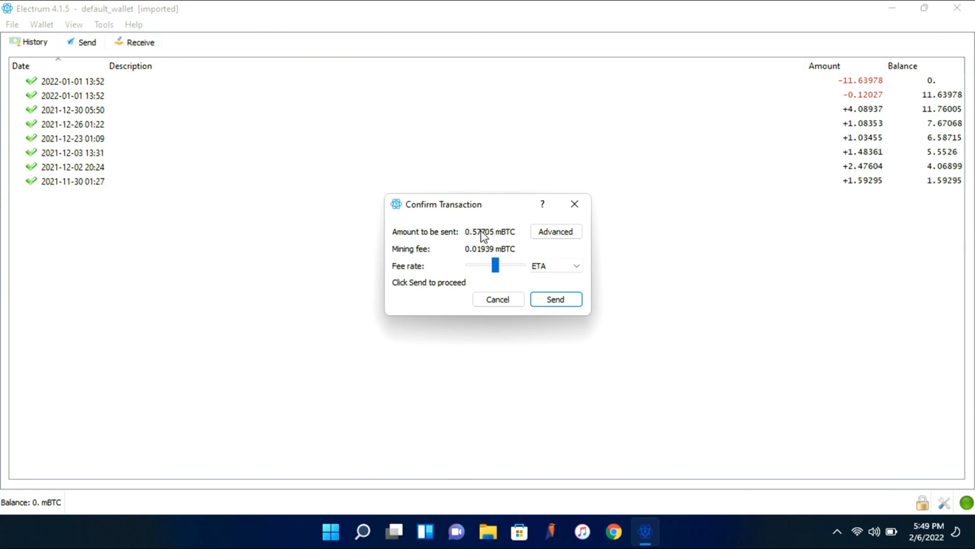
pyautogui.moveTo(533, 248)
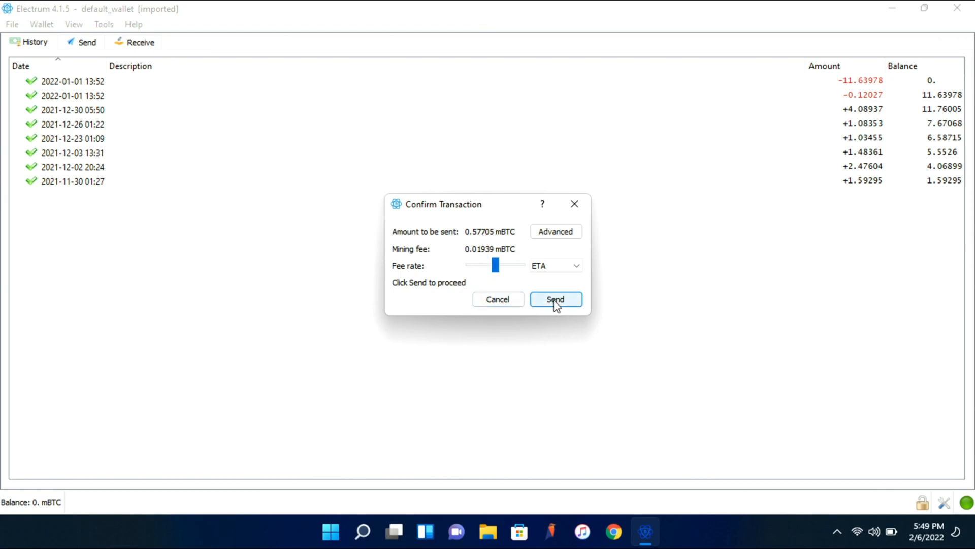
pyautogui.click(555, 299)
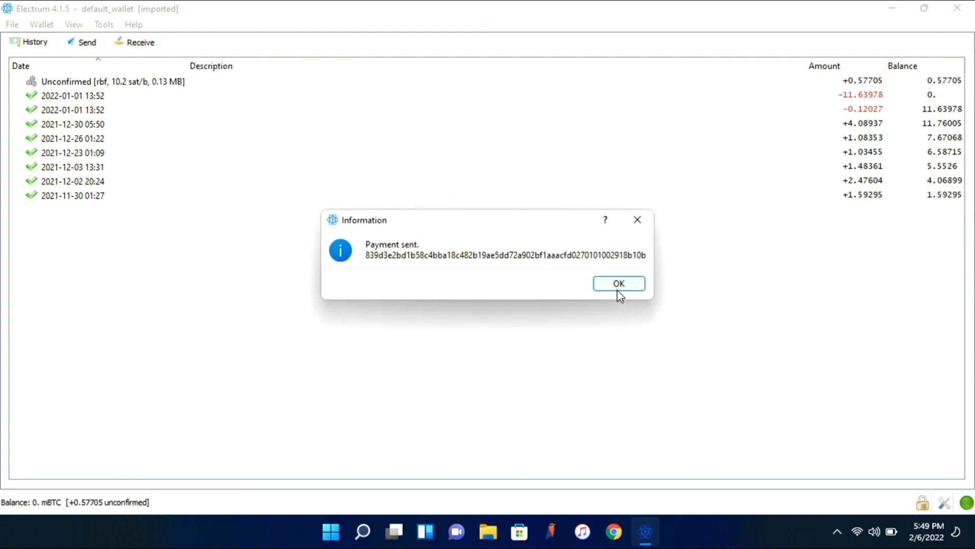
pyautogui.click(618, 283)
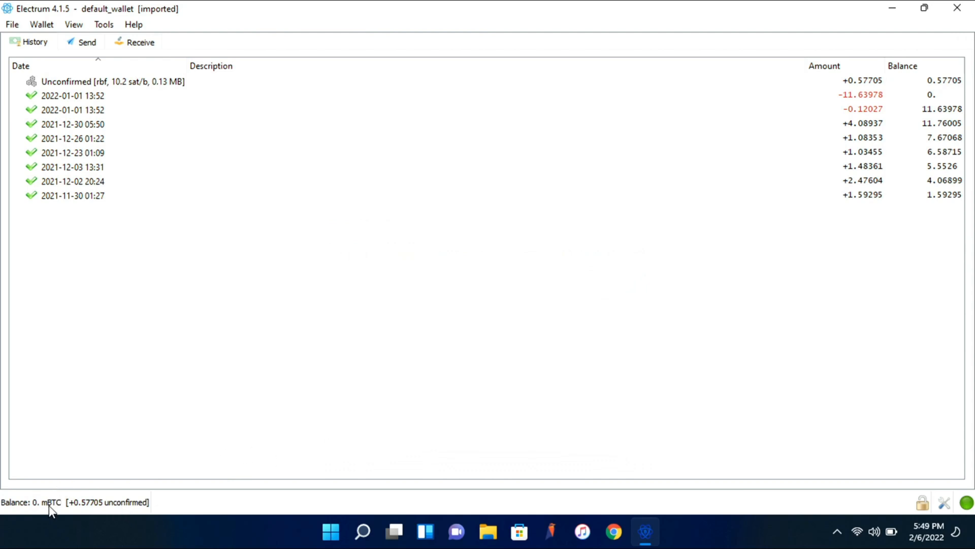
pyautogui.moveTo(449, 286)
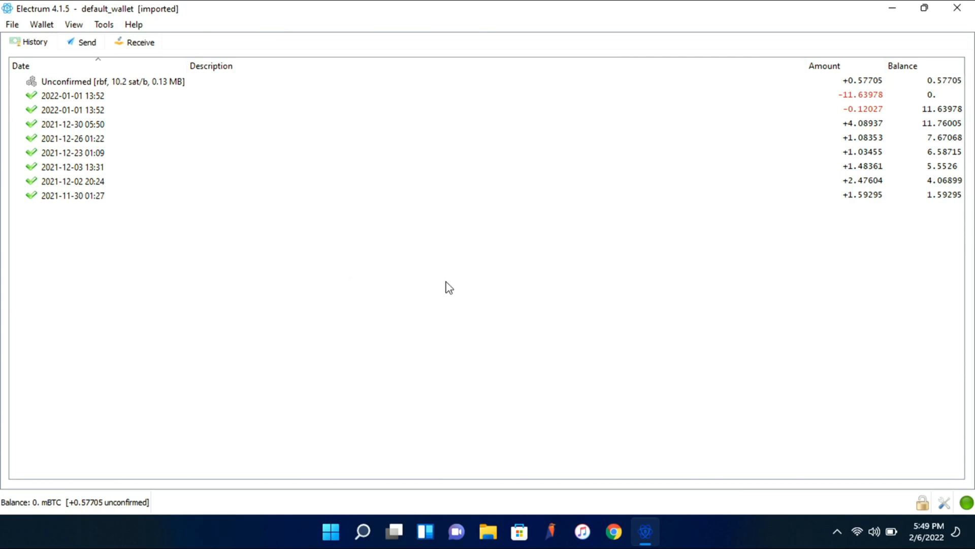
pyautogui.moveTo(402, 326)
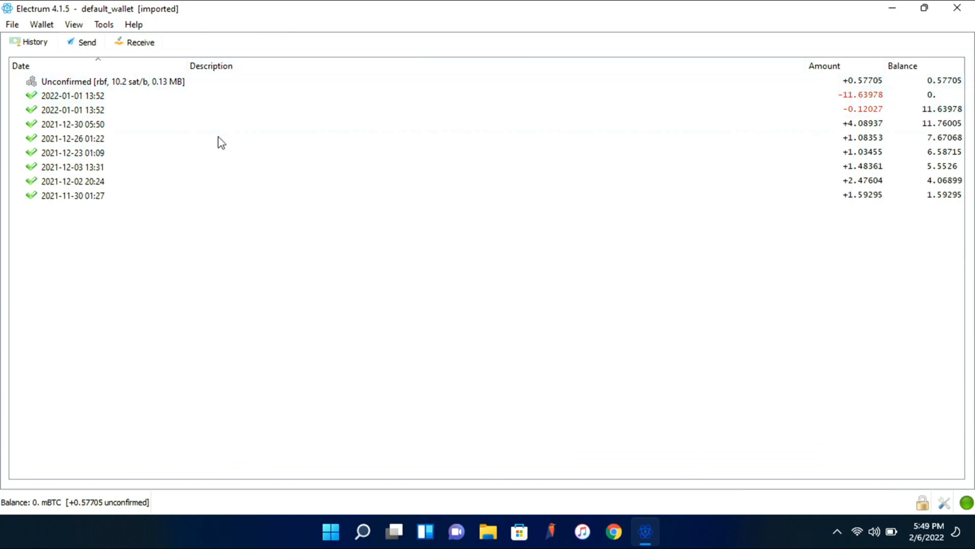
pyautogui.moveTo(388, 238)
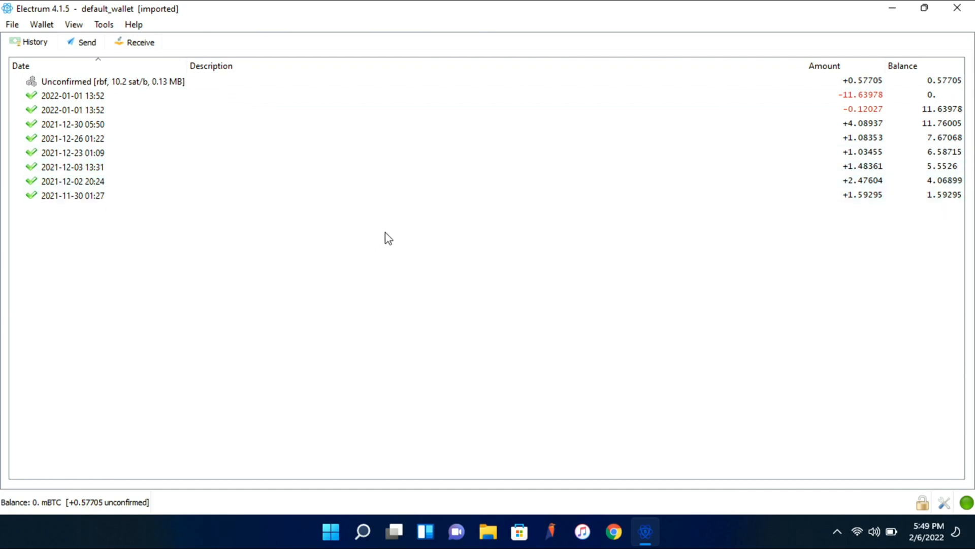